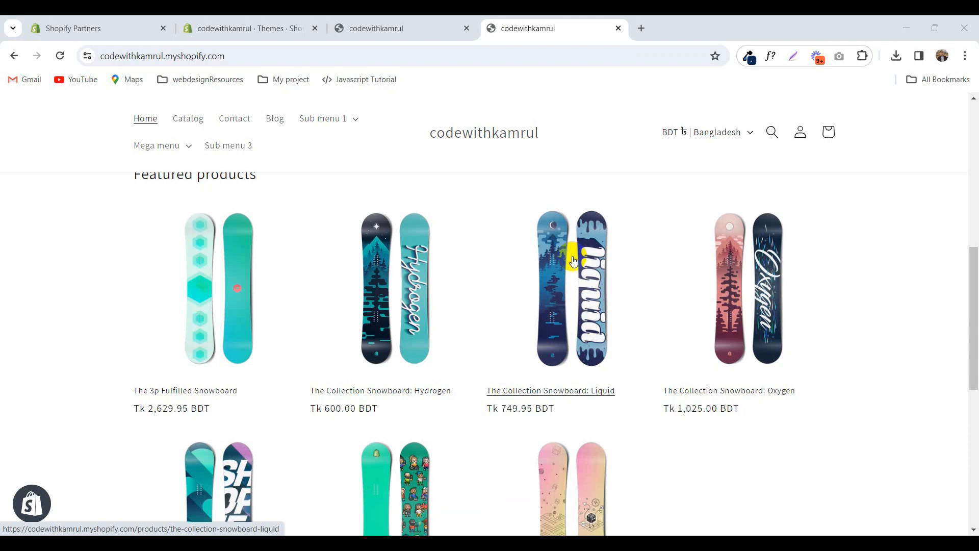
- Go to Settings > Custom data > Products to list the product metafield definitions, including Size
scroll(down, 3)
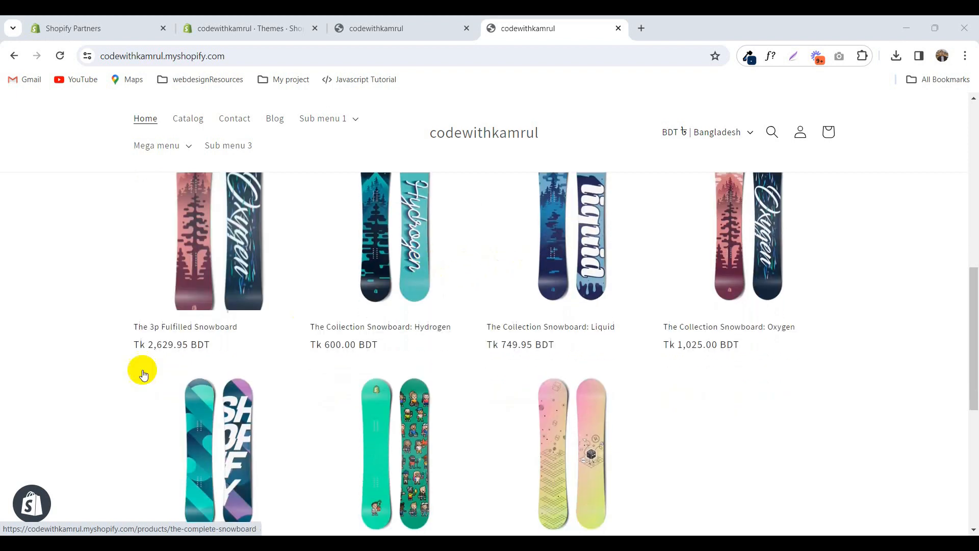
mouse_move(171, 347)
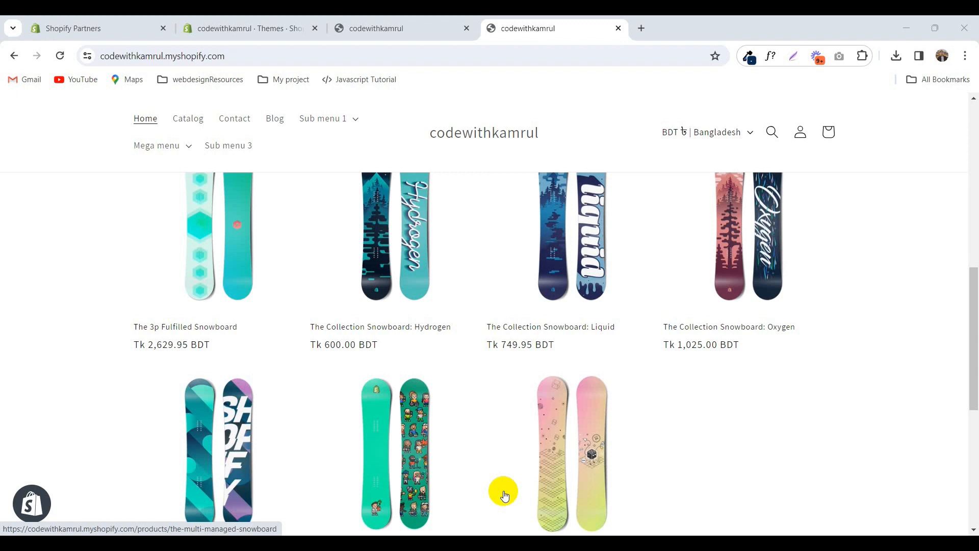
scroll(up, 3)
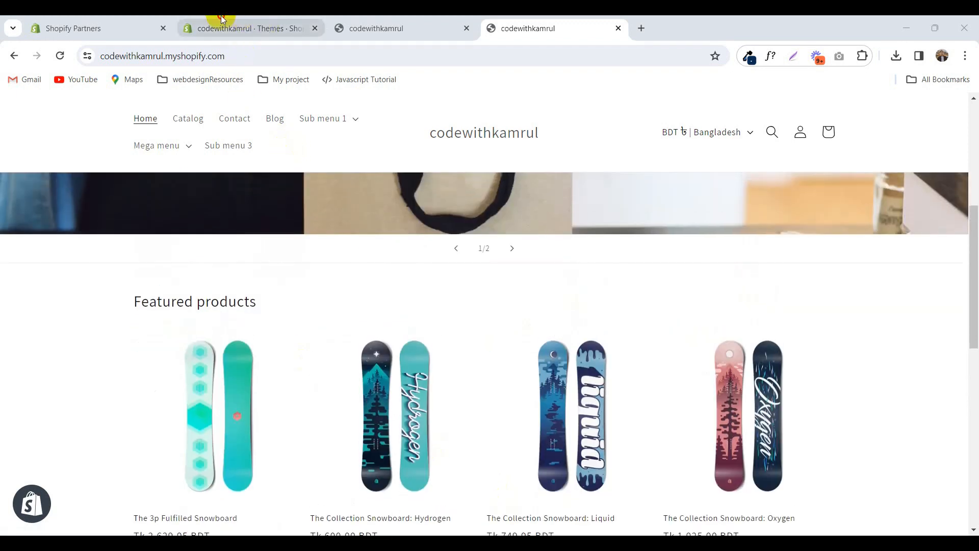
click(250, 28)
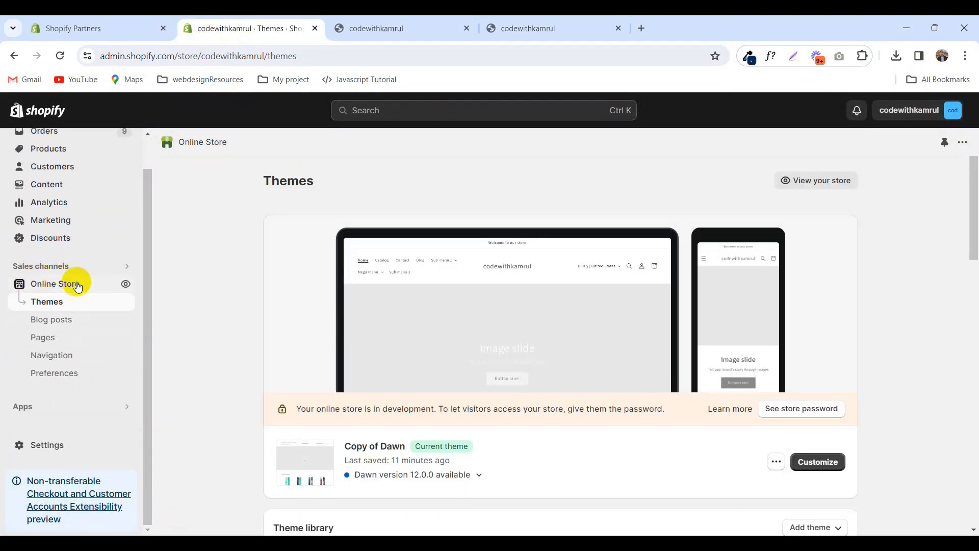
click(46, 444)
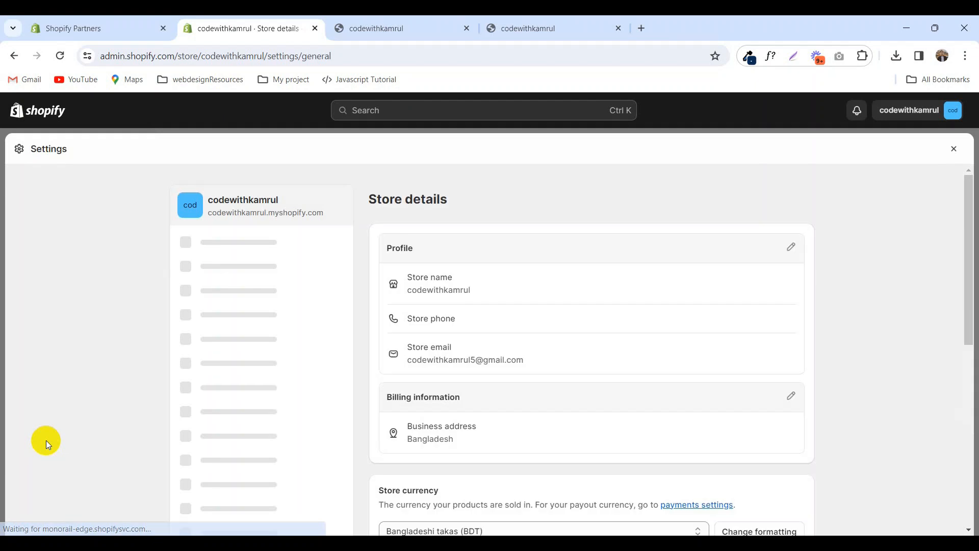
scroll(down, 3)
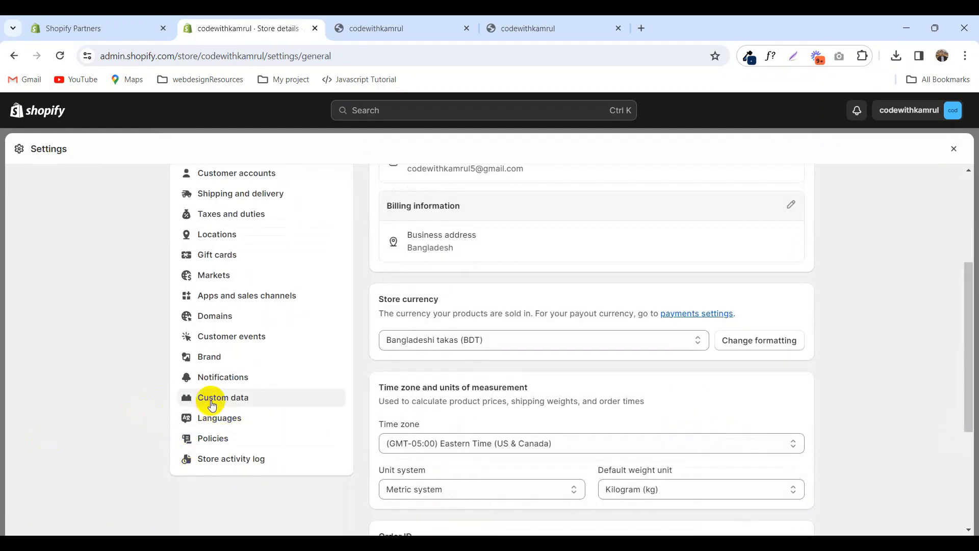
click(222, 397)
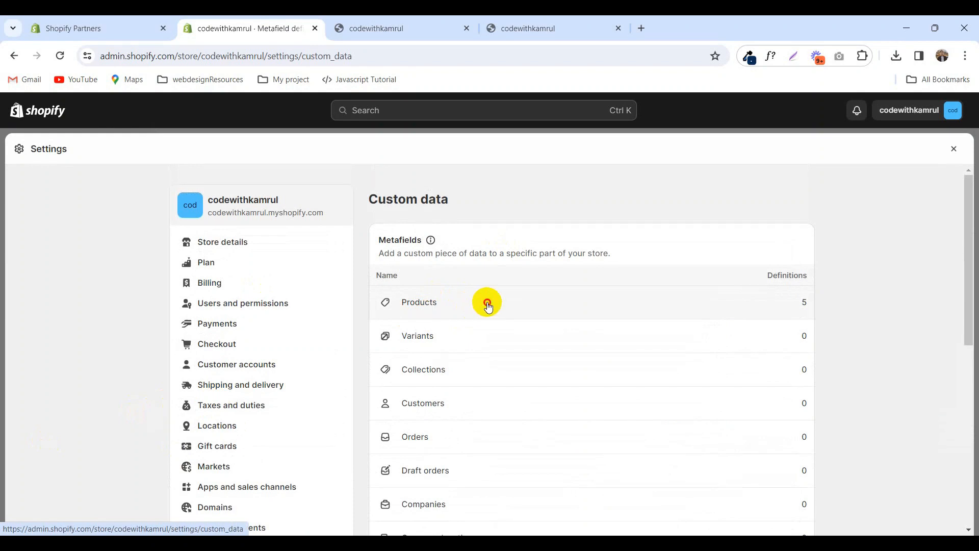
click(419, 301)
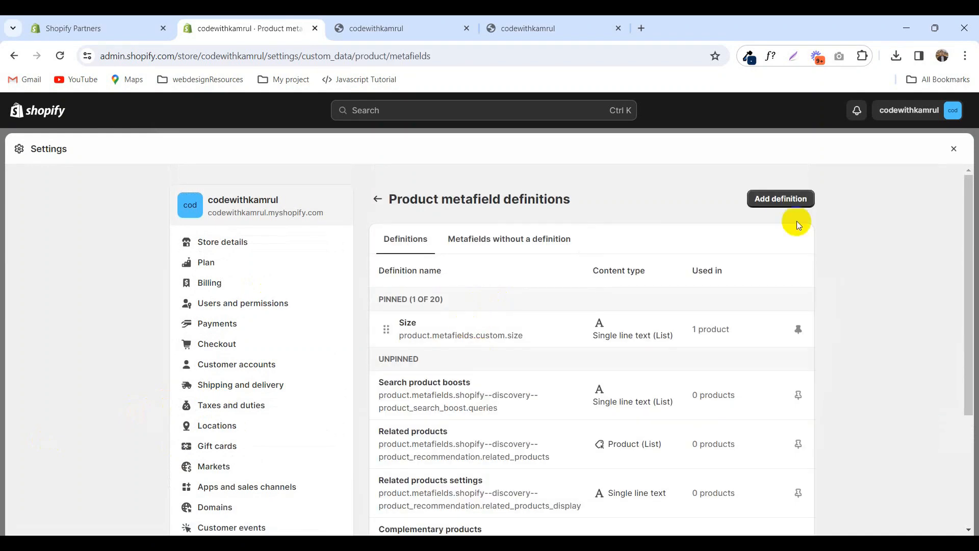
- Add and save a product metafield definition named 'subtitle' of type single line text
click(780, 199)
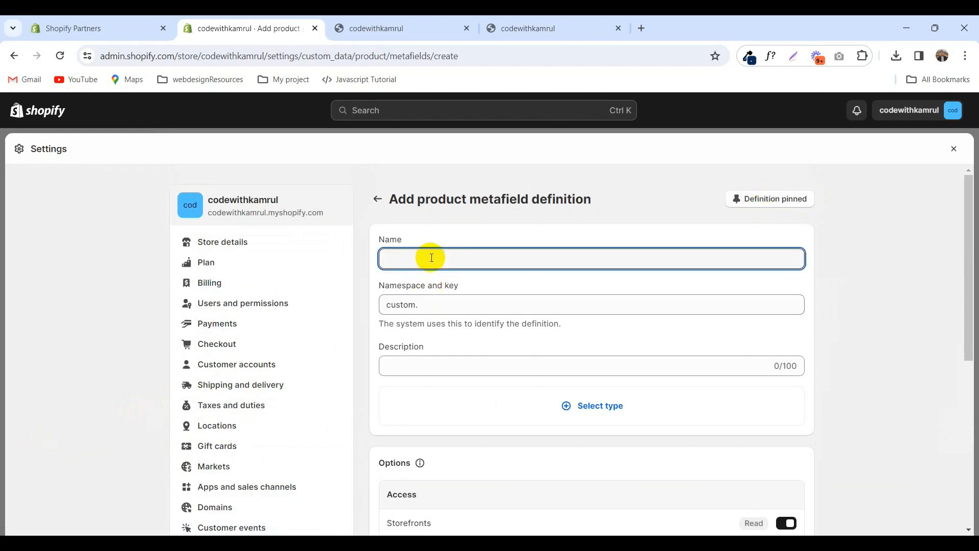
text(subtitle)
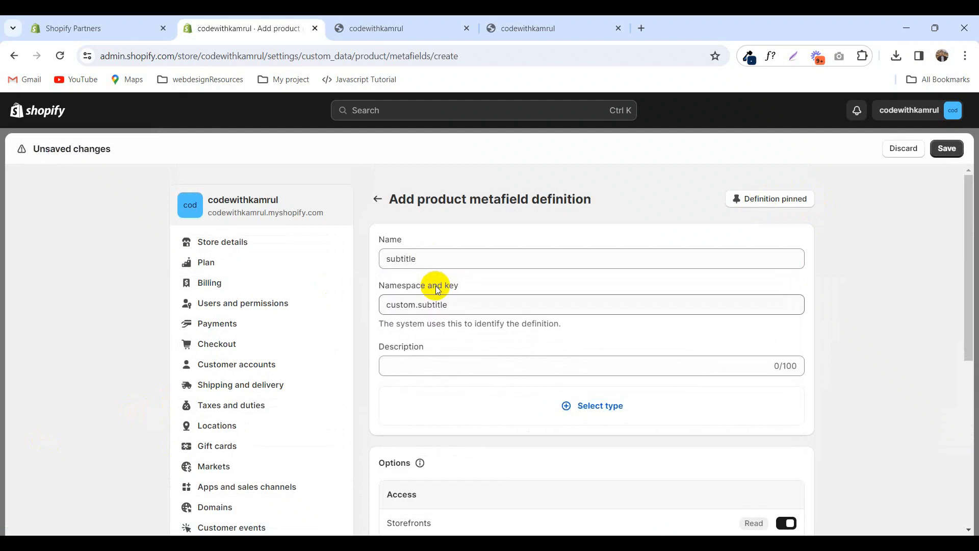
click(598, 405)
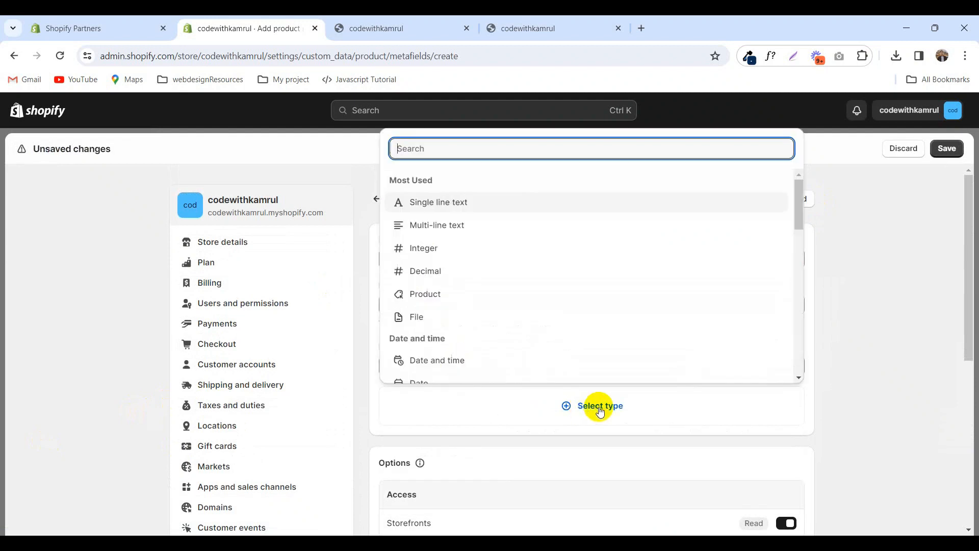
mouse_move(439, 202)
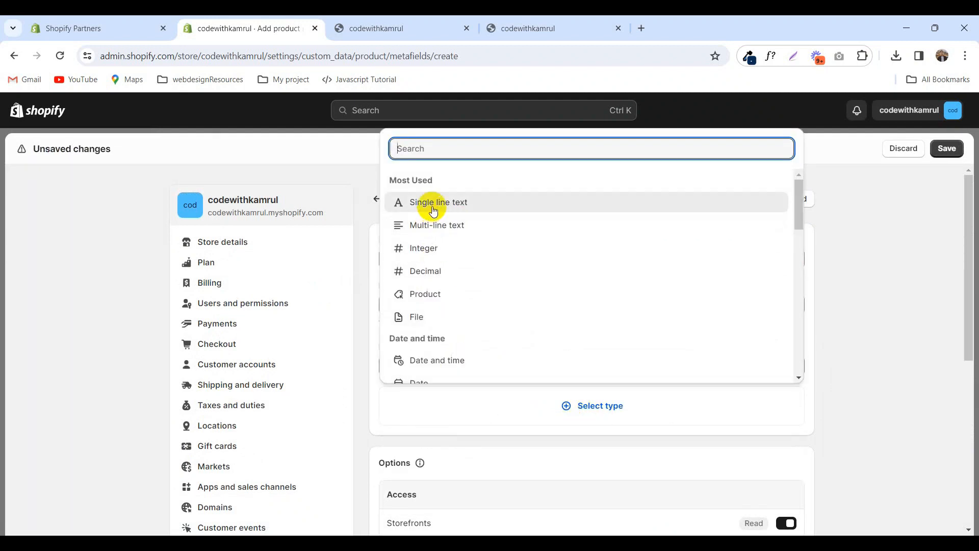
click(439, 202)
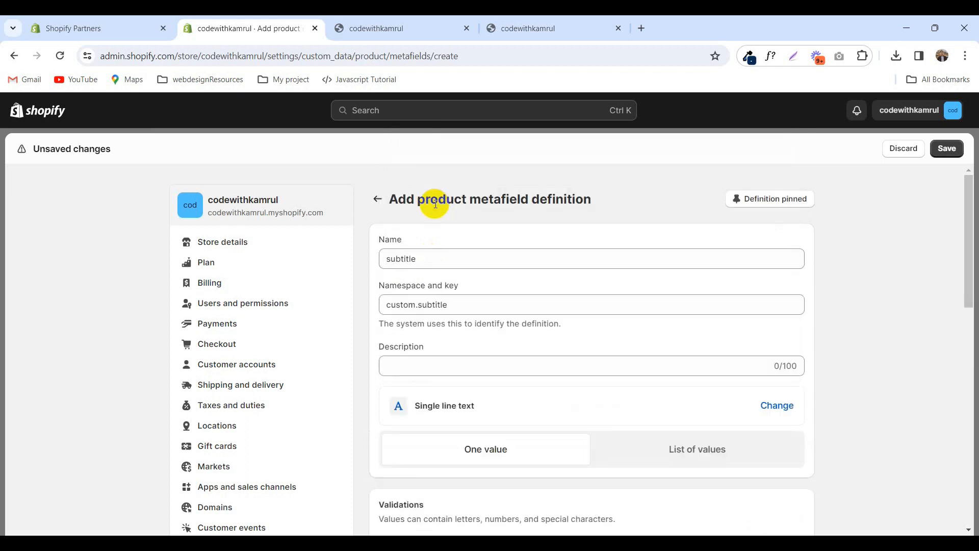
scroll(down, 3)
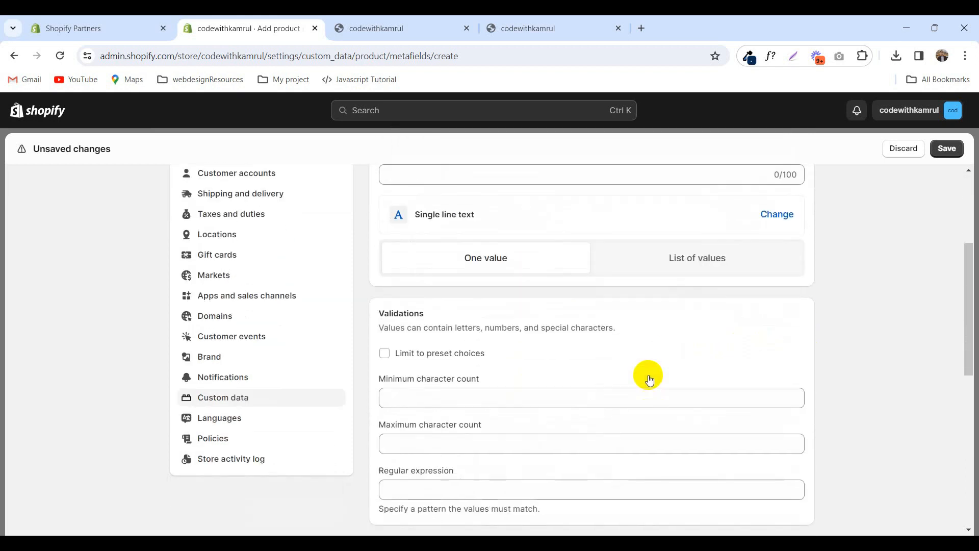
scroll(up, 3)
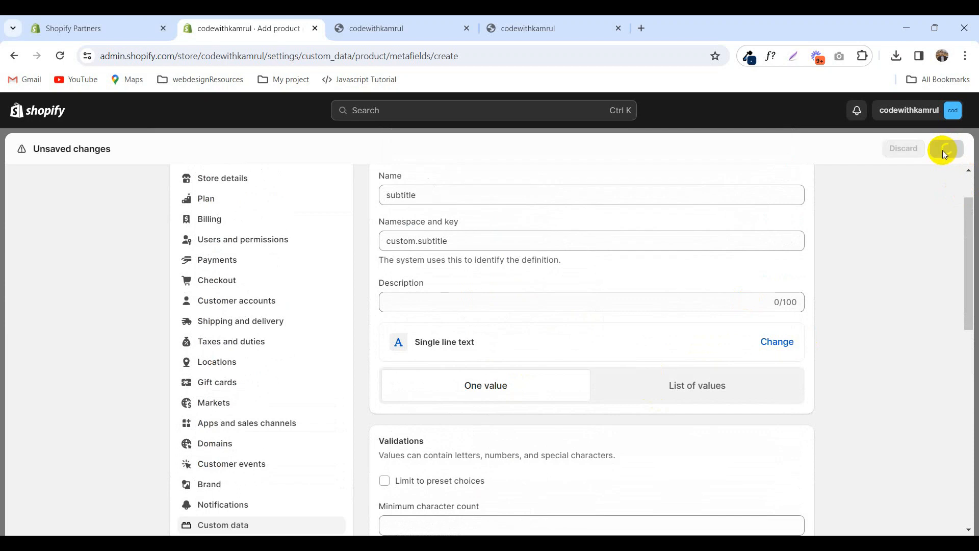
click(943, 149)
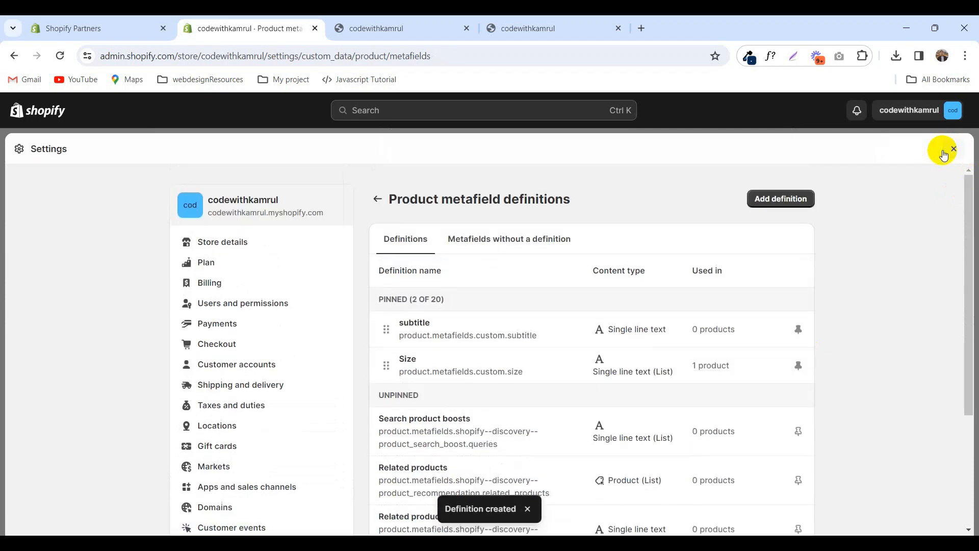
mouse_move(491, 343)
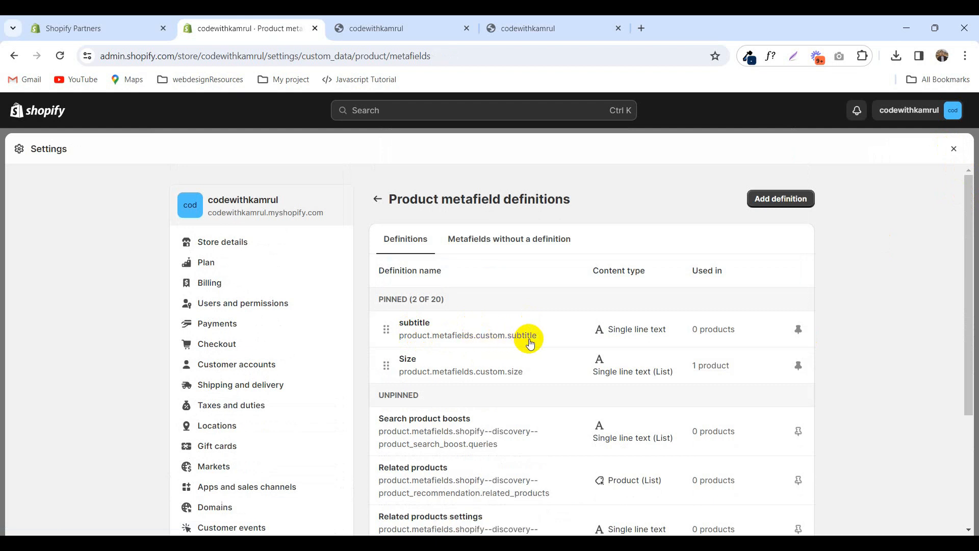
mouse_move(280, 263)
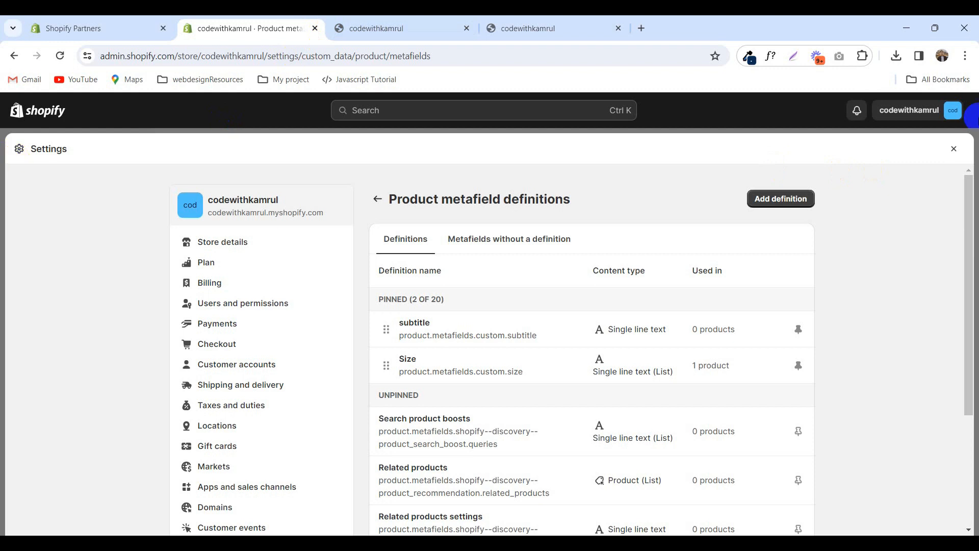
- Leave Settings and choose Edit code from the Copy of Dawn theme's actions menu
click(54, 318)
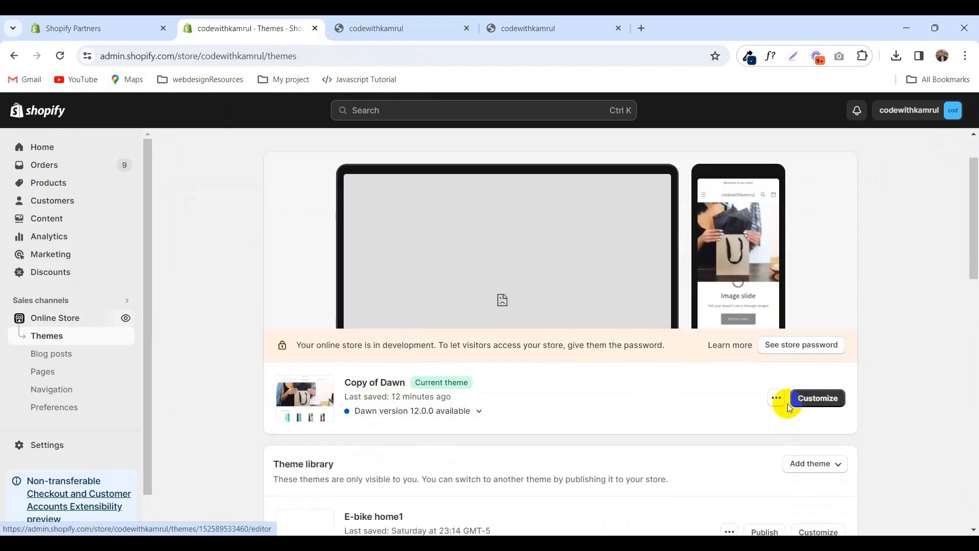
click(776, 398)
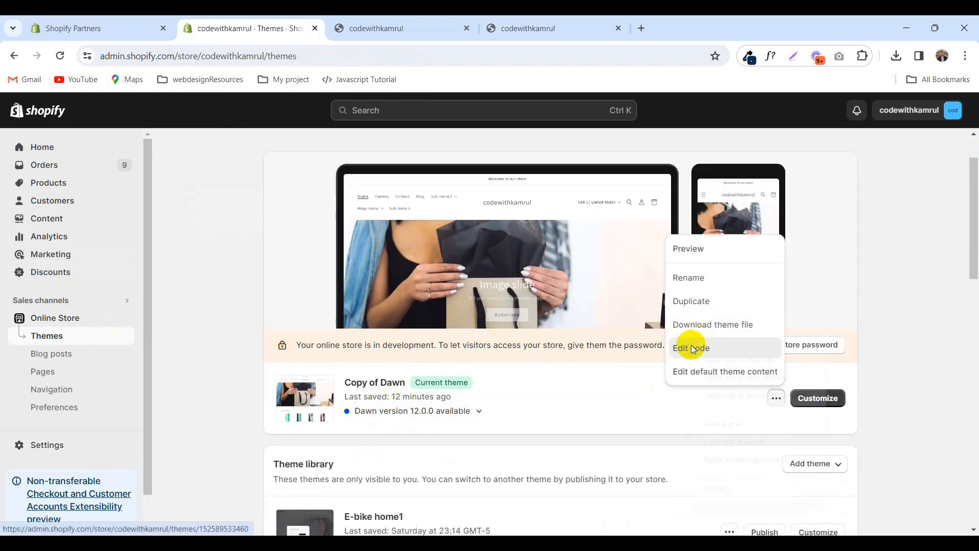
click(690, 348)
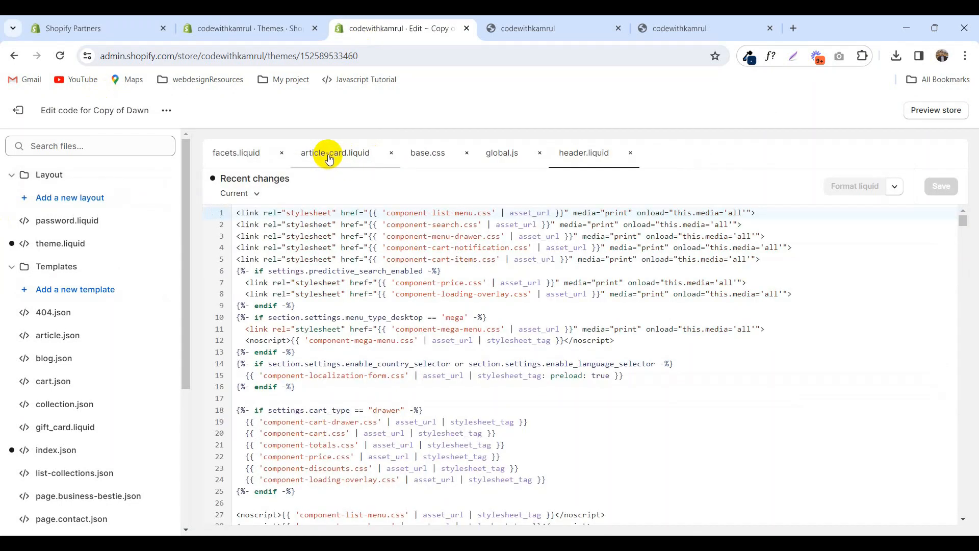
- Close all open code files and search the theme files for 'main'
click(391, 152)
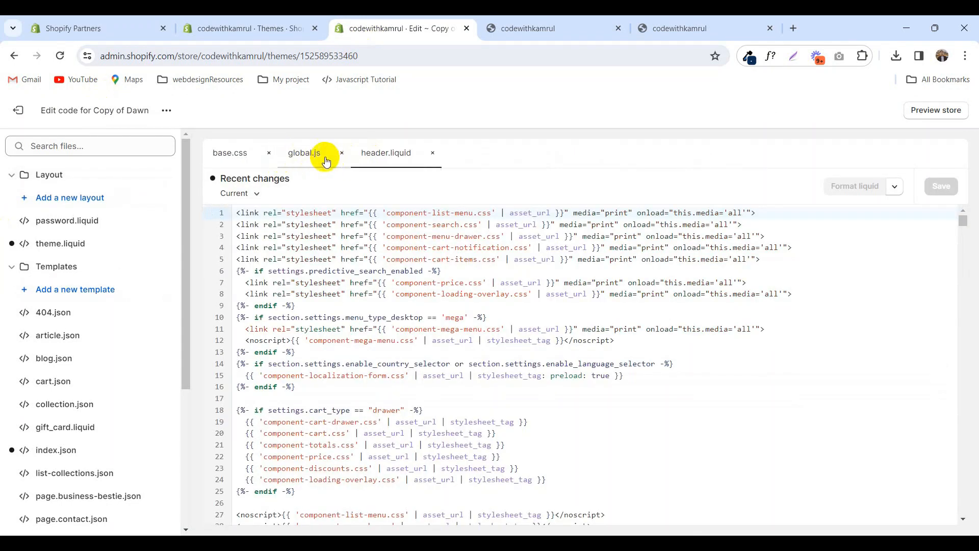
click(341, 153)
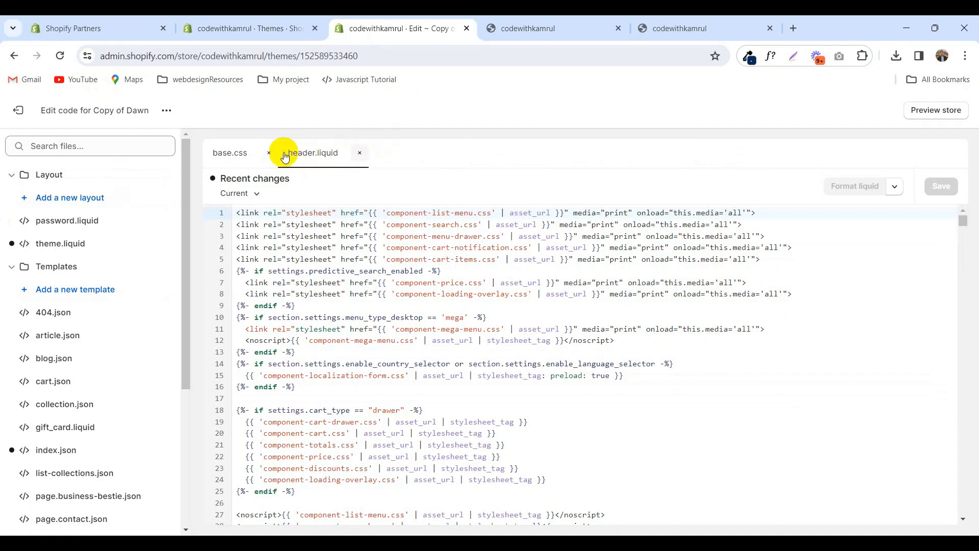
click(359, 153)
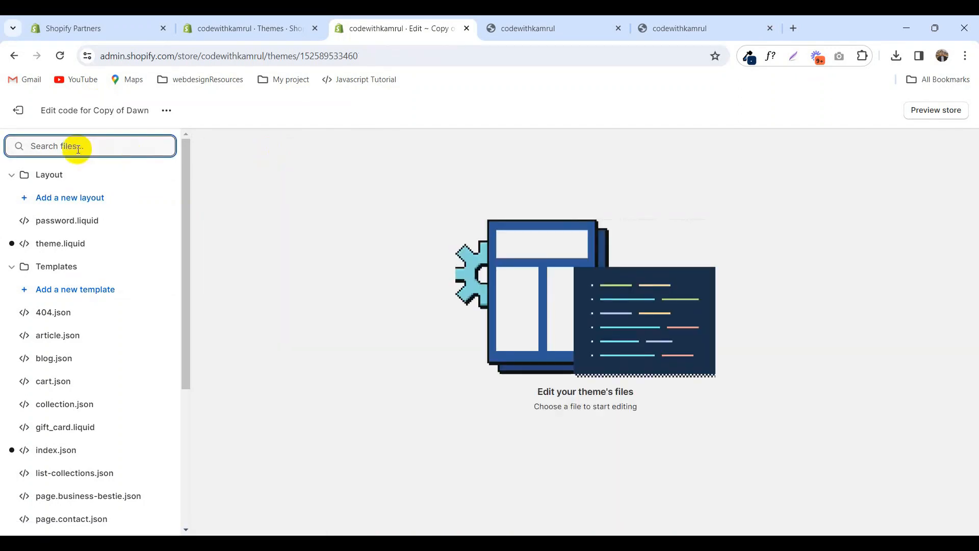
text(main)
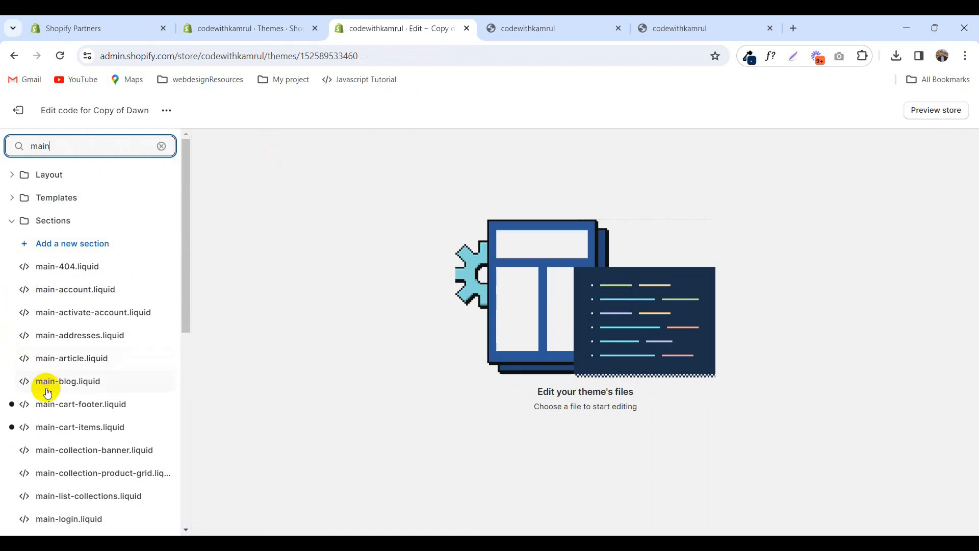
scroll(down, 3)
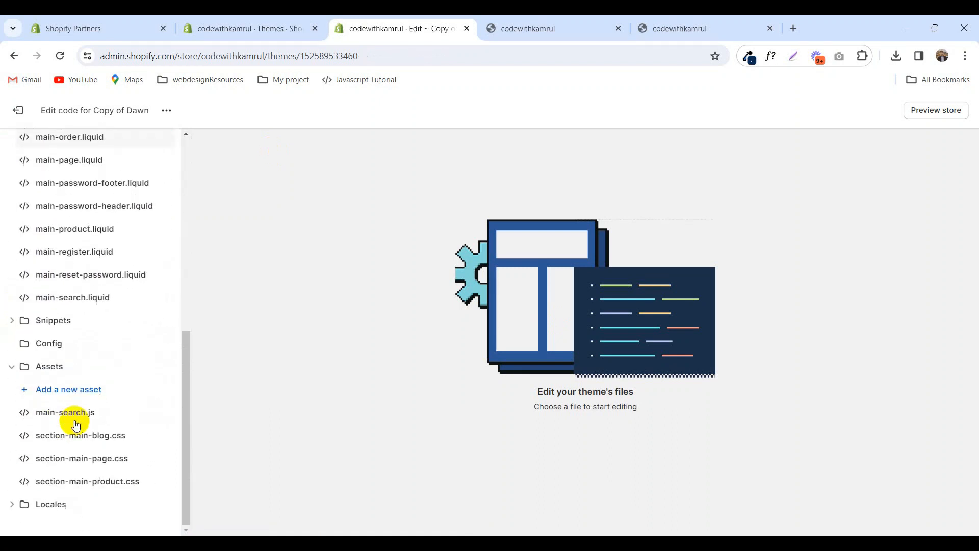
scroll(up, 3)
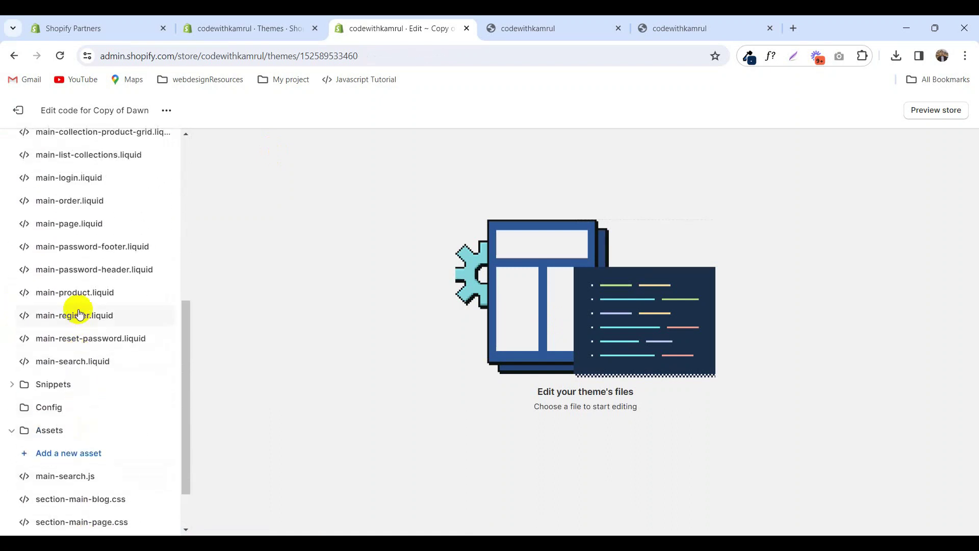
- Open main-product.liquid and scroll down to its product info block code
click(75, 292)
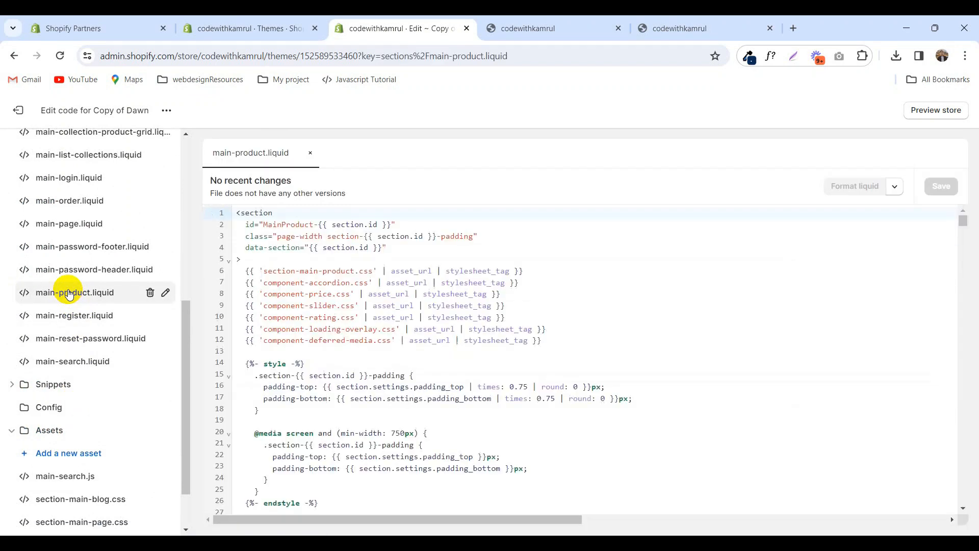
scroll(down, 3)
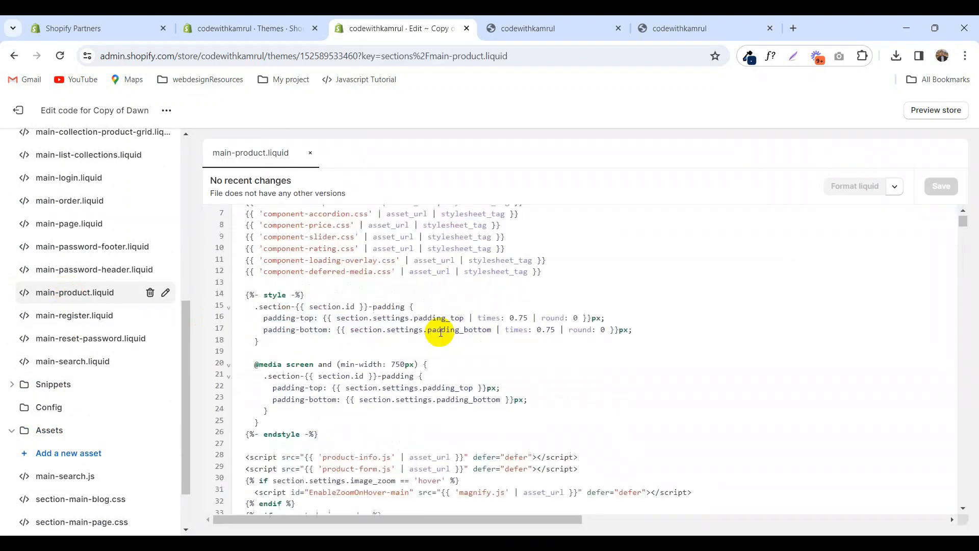
scroll(down, 3)
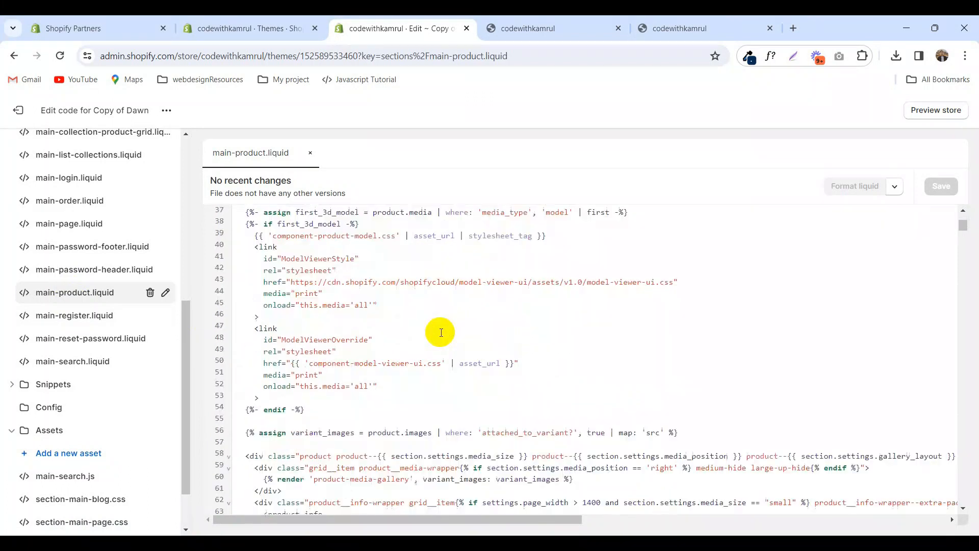
scroll(down, 3)
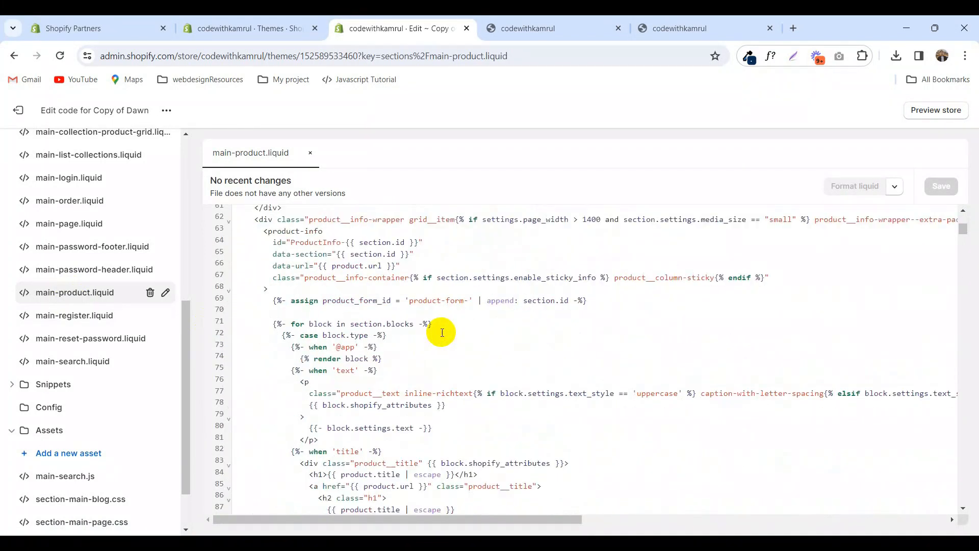
scroll(down, 3)
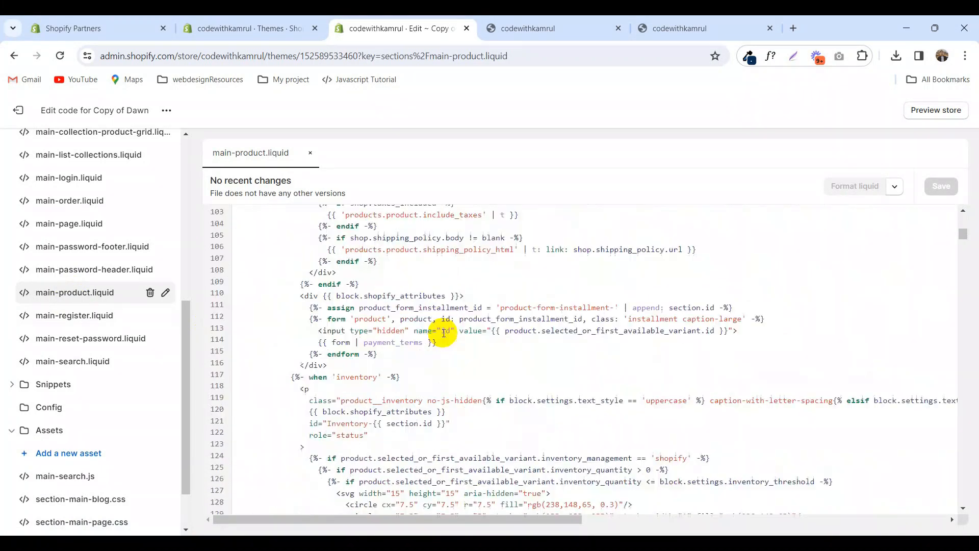
- Inspect a storefront product card's h3 title in DevTools, then return to the code editor
scroll(down, 3)
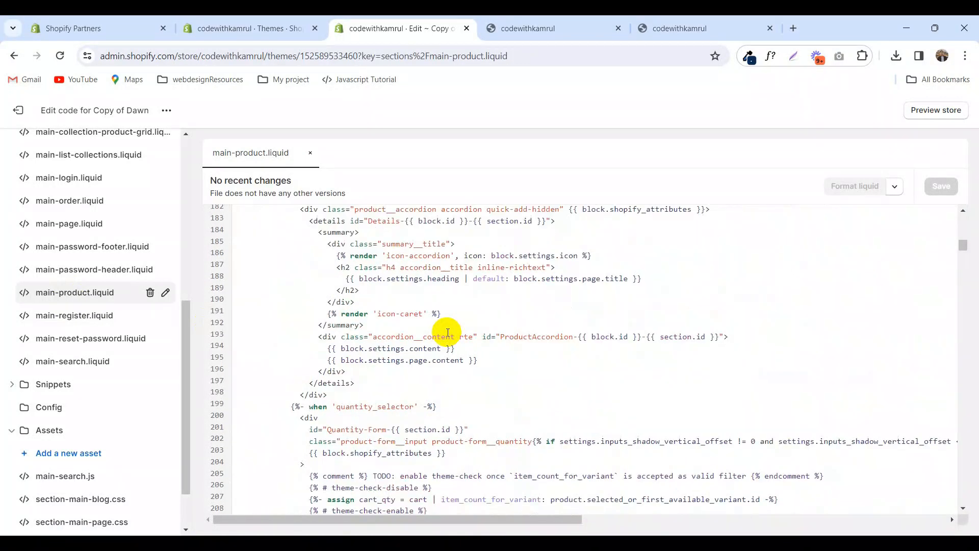
click(552, 28)
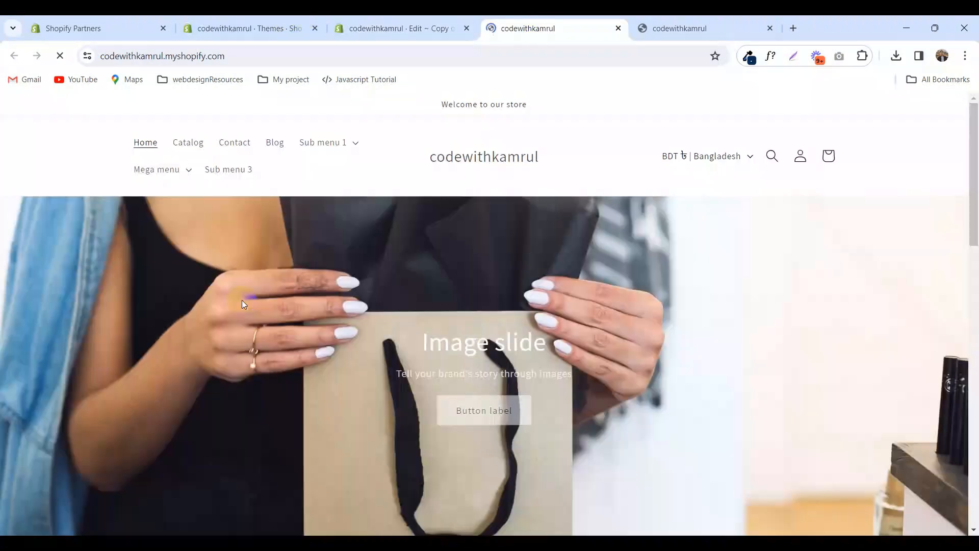
scroll(down, 3)
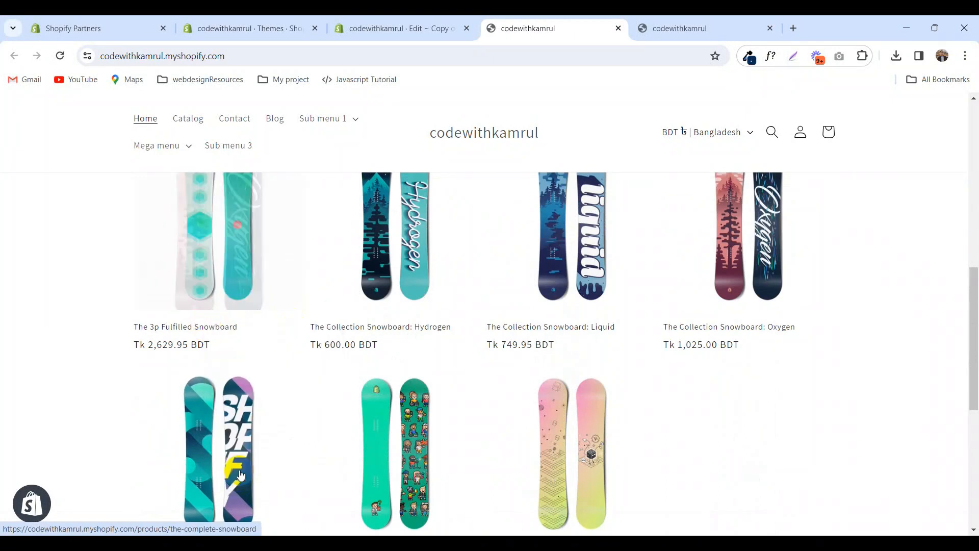
key(F12)
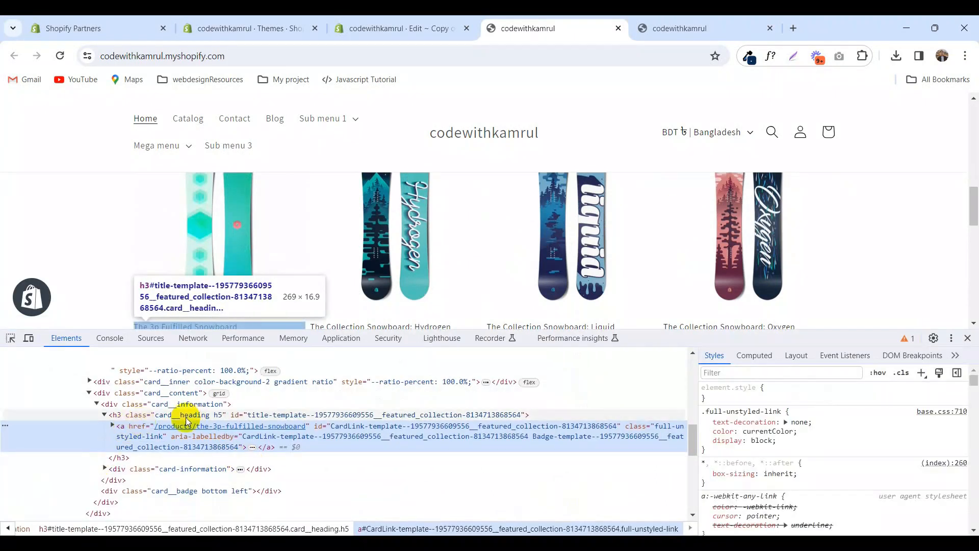
click(193, 414)
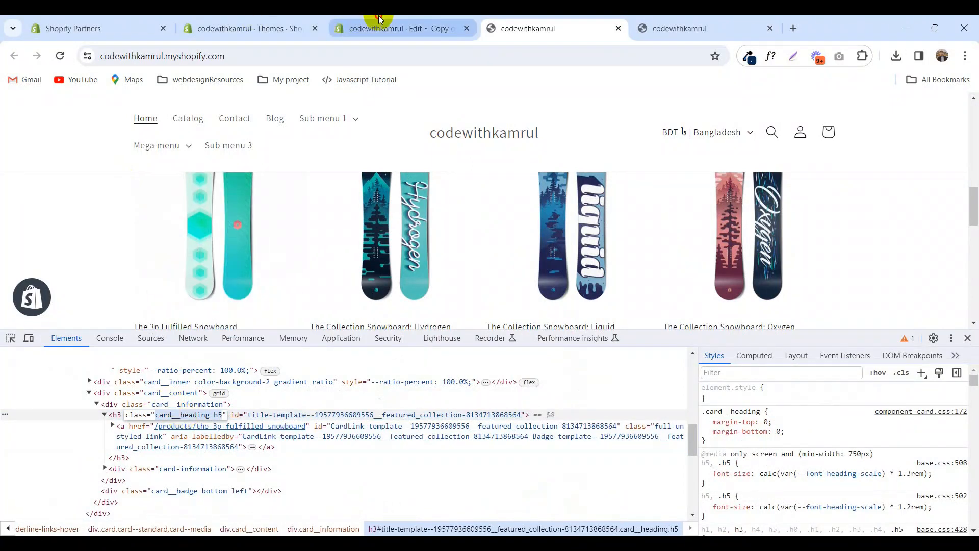
click(402, 29)
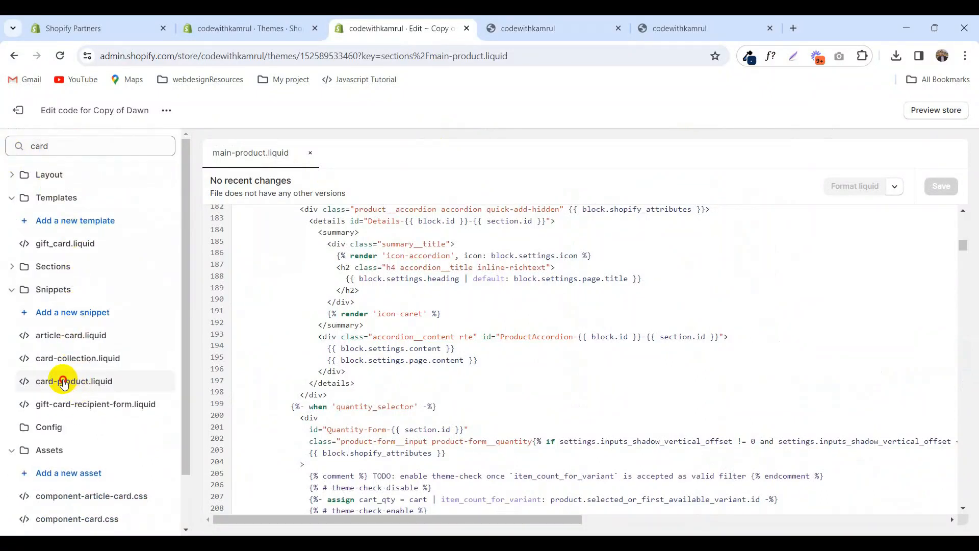
- In card-product.liquid, find the card__heading line and start a <p> paragraph below it
click(73, 380)
text(card__heading)
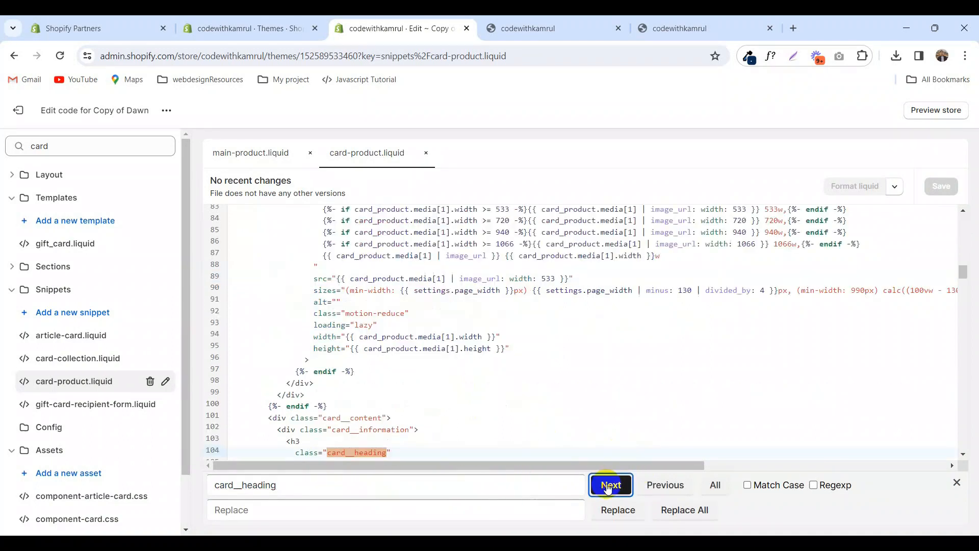
click(610, 484)
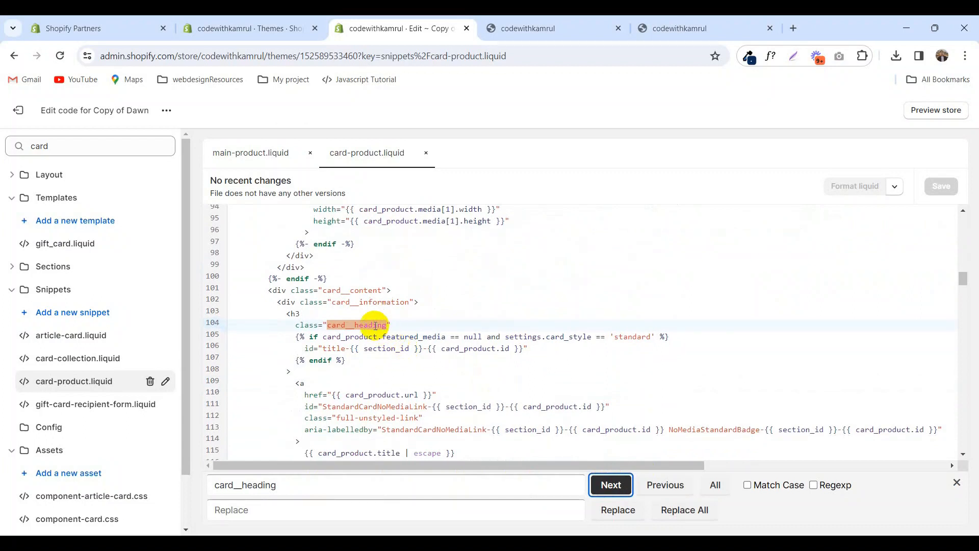
click(609, 484)
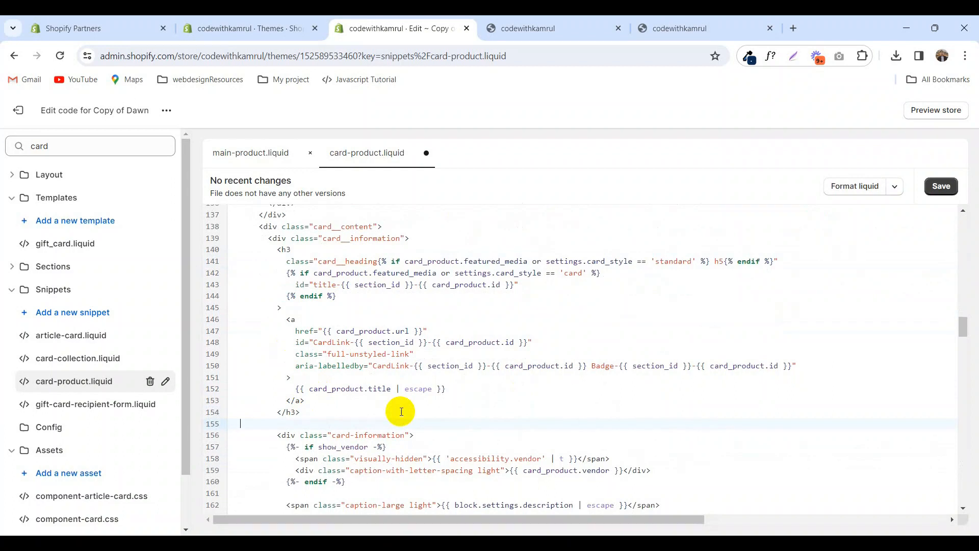
text(<)
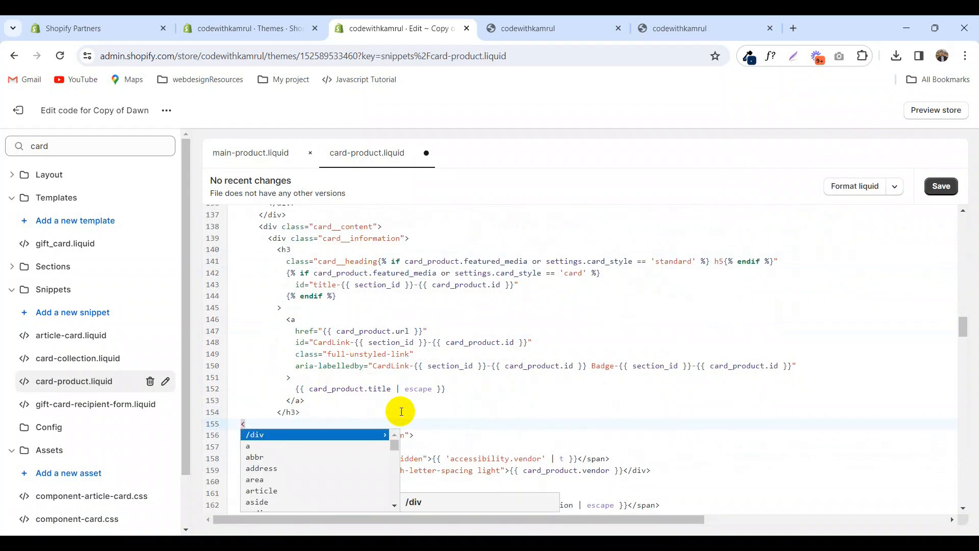
text(p)
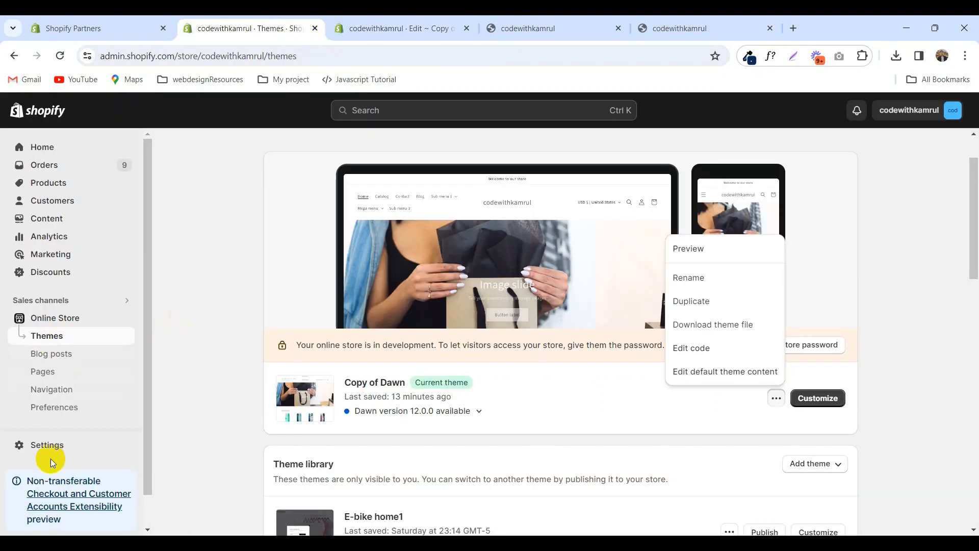
- Select the subtitle metafield key under Settings > Custom data > Products
click(47, 445)
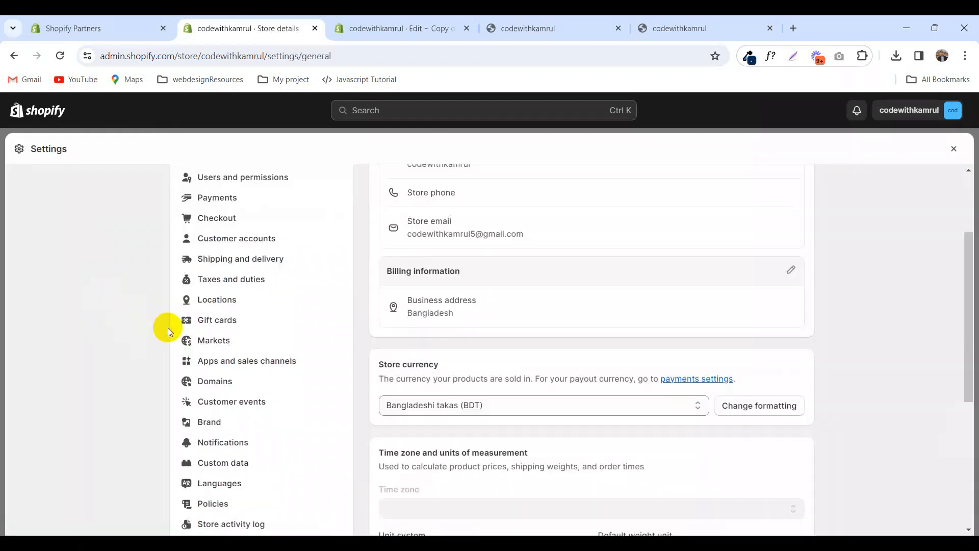
click(222, 462)
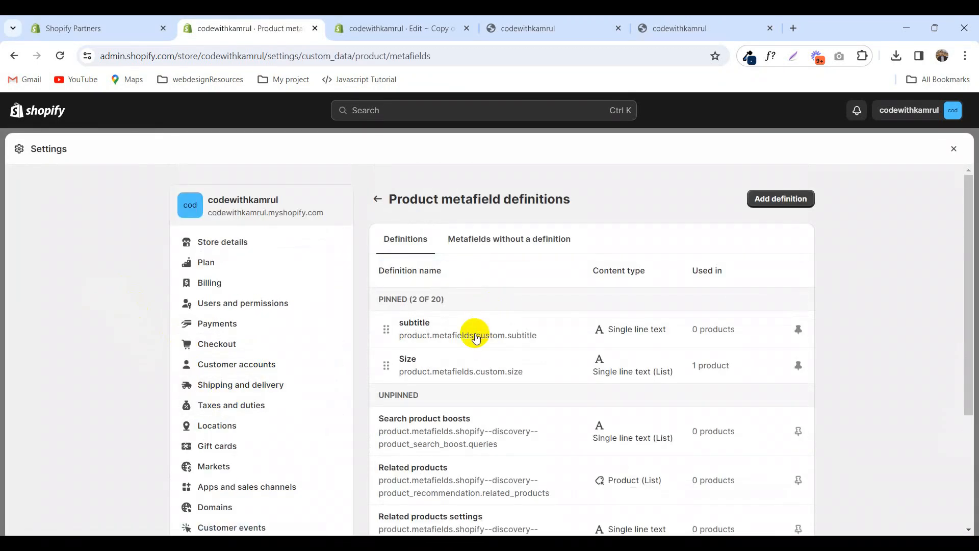
double_click(467, 336)
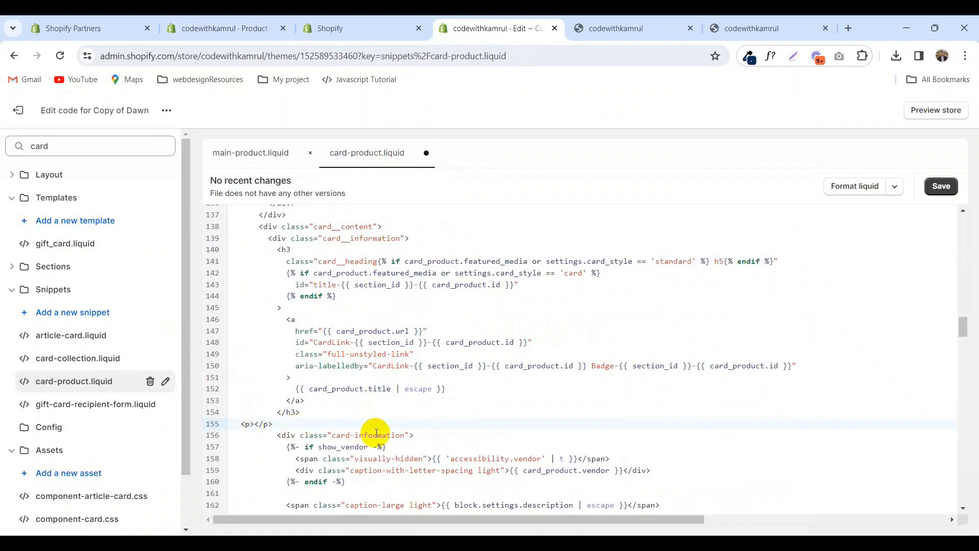
- Type {{ product.metafields.custom.subtitle }} inside the card paragraph and save the snippet
text({{)
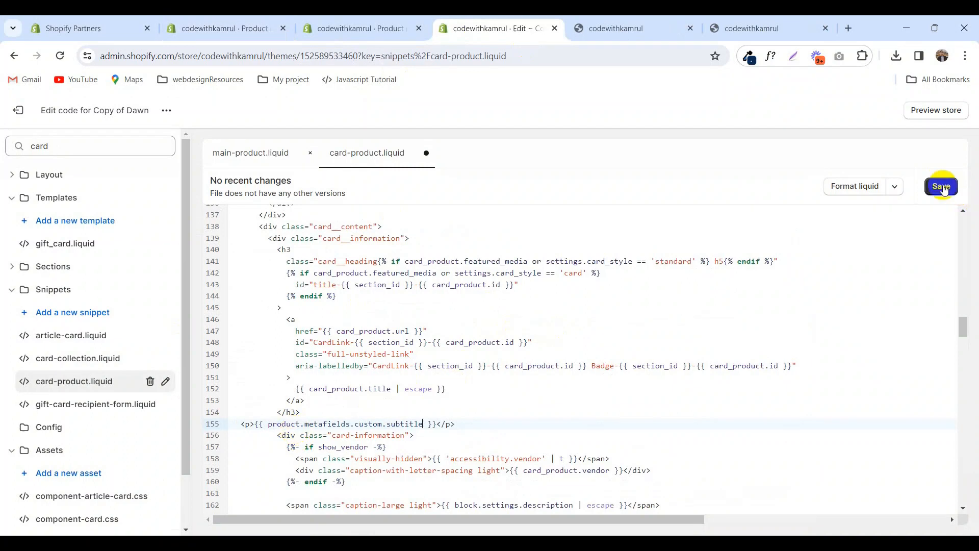
click(941, 187)
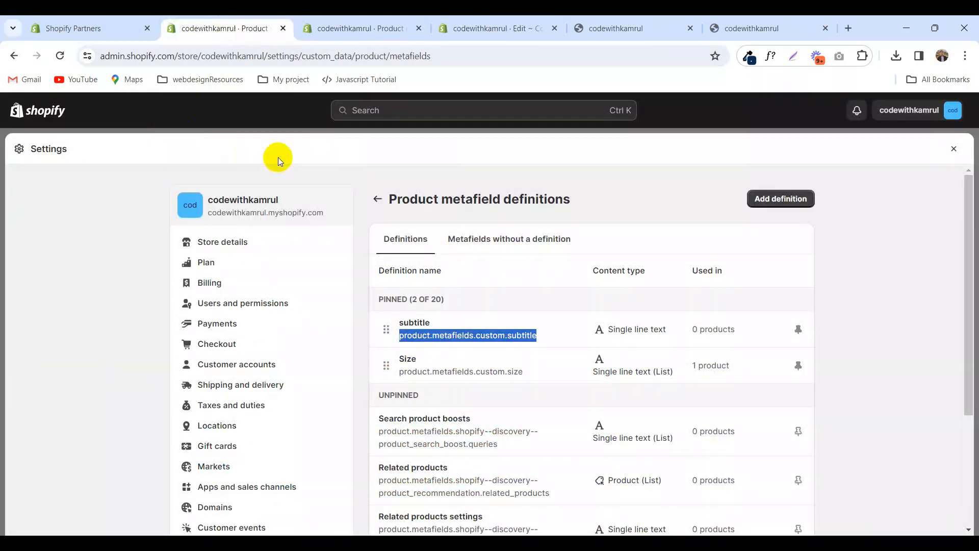
- Set The 3p Fulfilled Snowboard's subtitle metafield to 'subtitle' and save the product
click(47, 336)
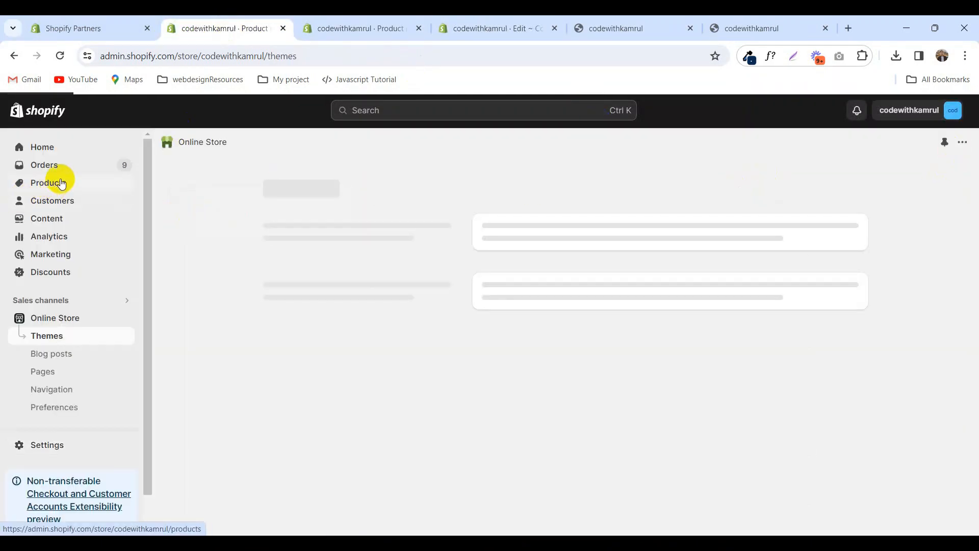
click(48, 183)
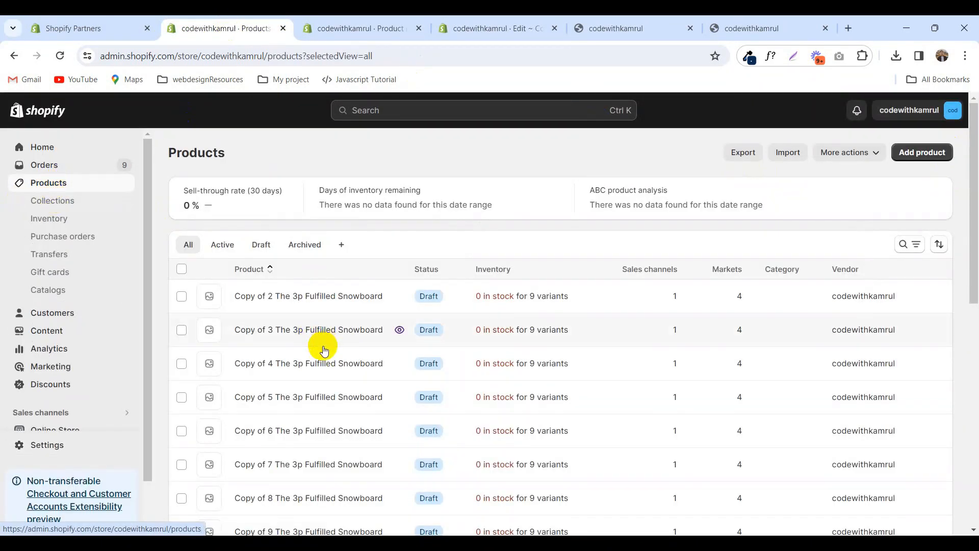
scroll(down, 3)
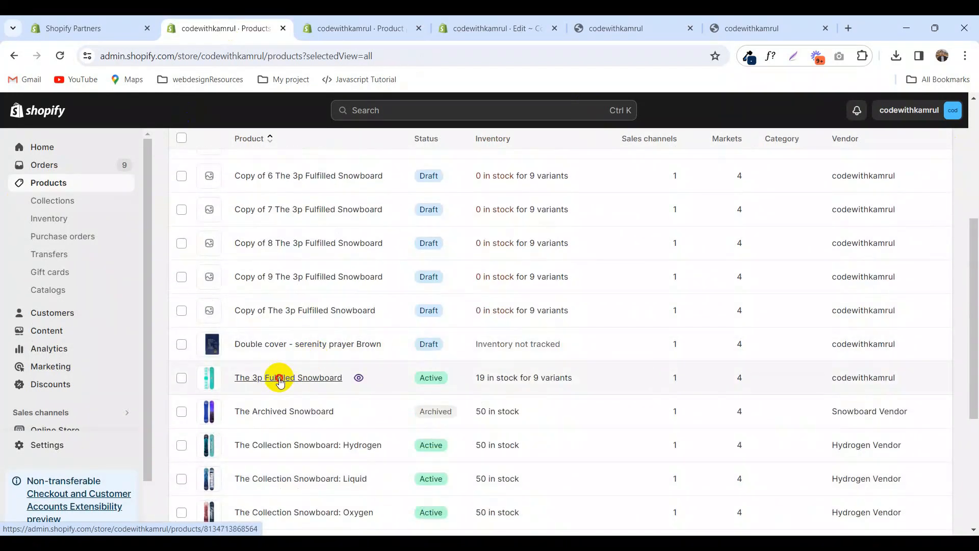
click(288, 377)
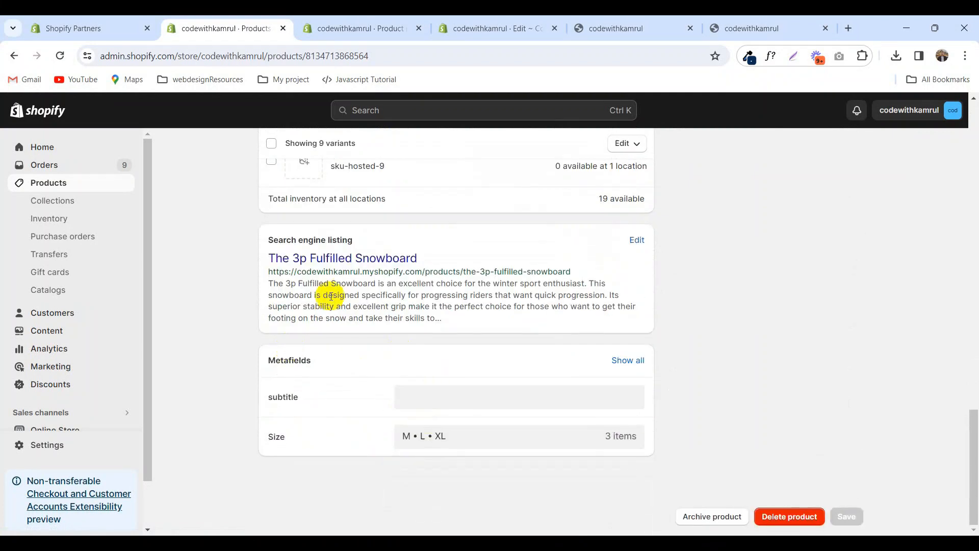
mouse_move(279, 400)
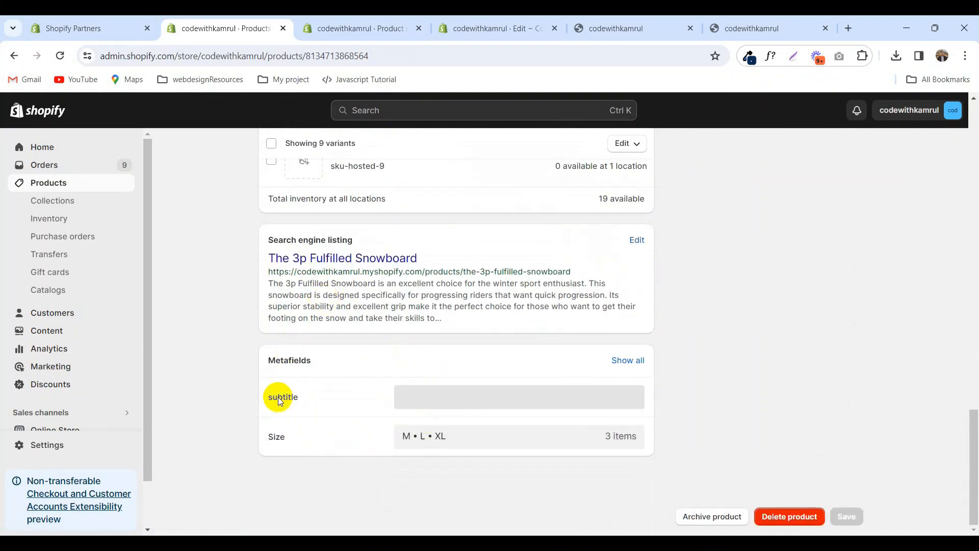
click(508, 395)
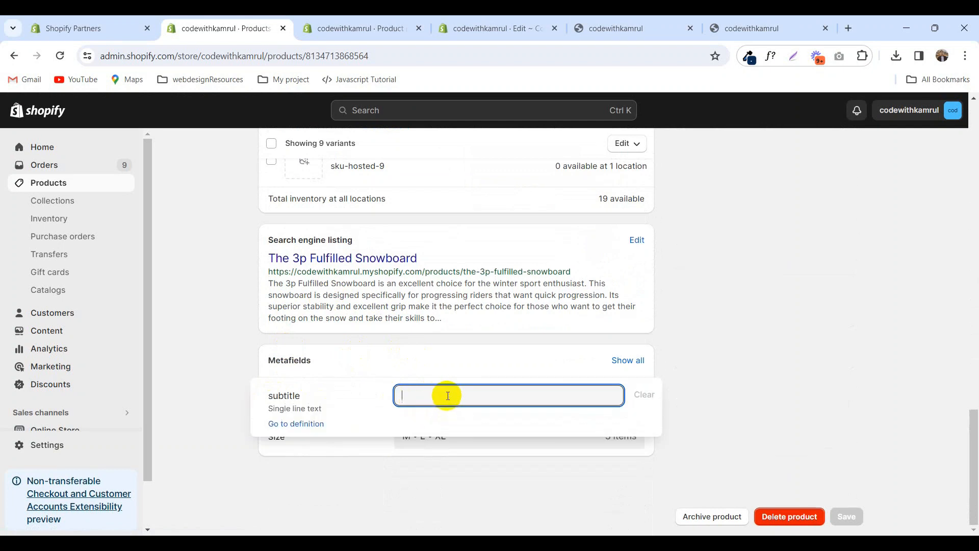
text(subtitle)
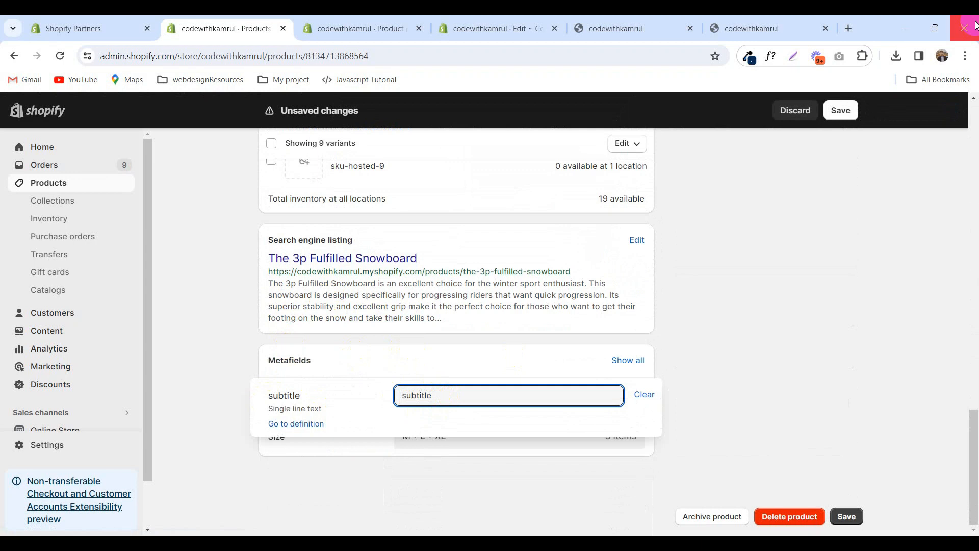
click(840, 110)
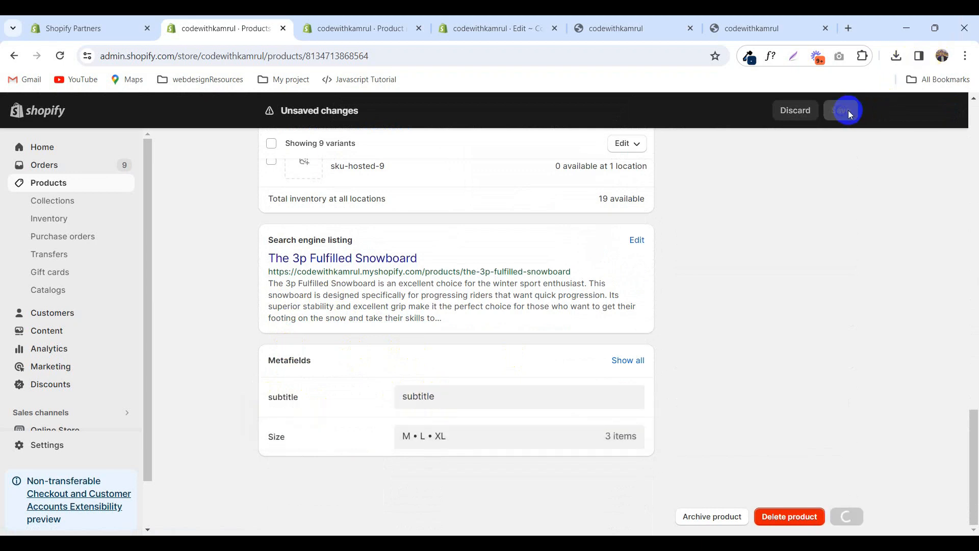
click(842, 111)
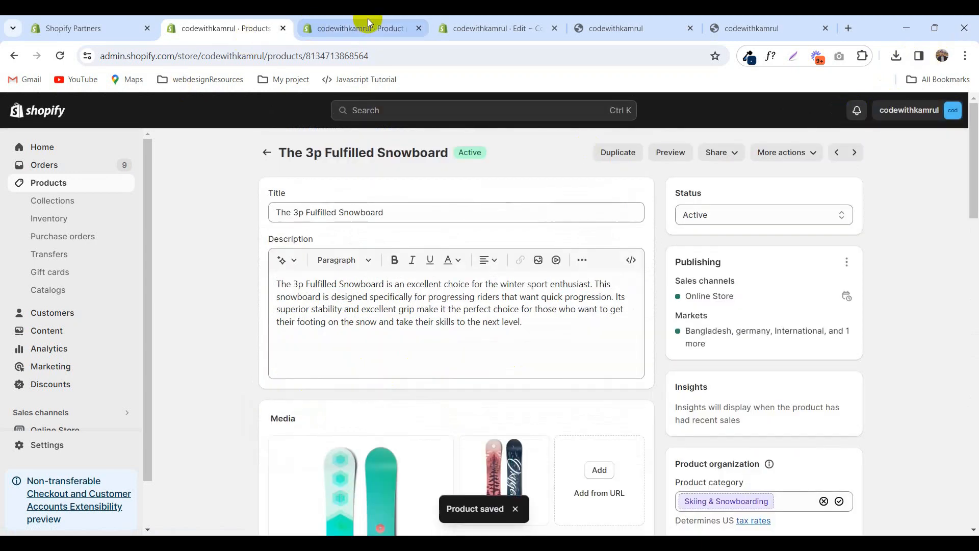
- Reload the storefront, close DevTools, and return to the card-product code editor
click(633, 28)
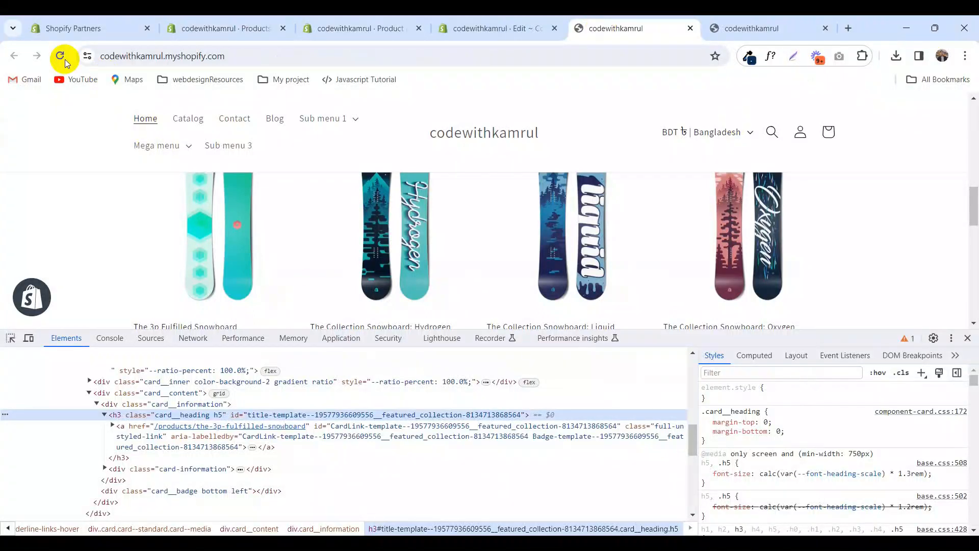
click(64, 56)
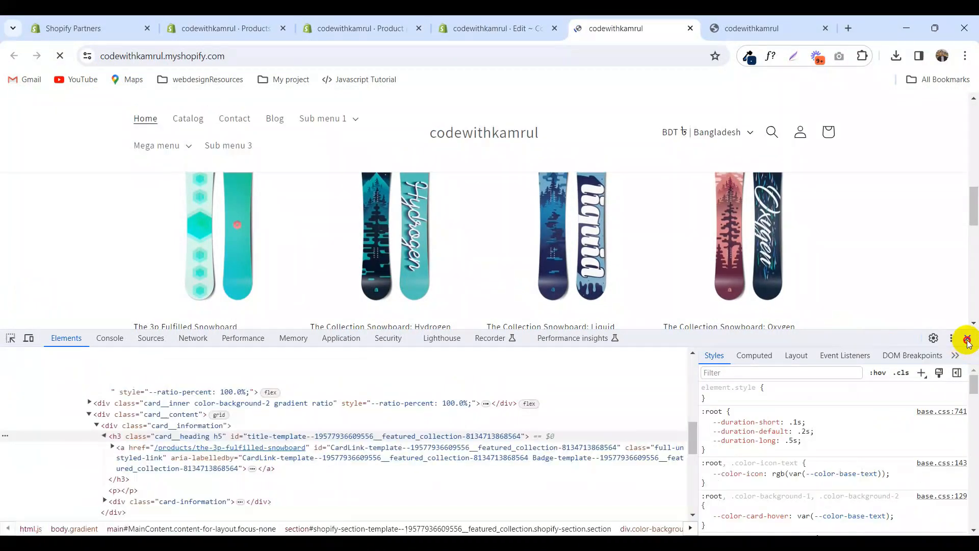
click(966, 338)
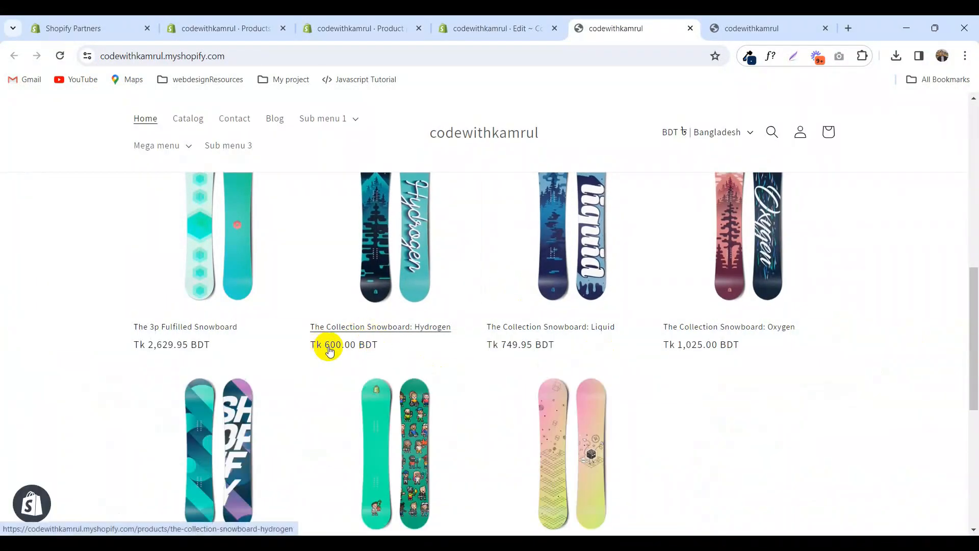
click(496, 28)
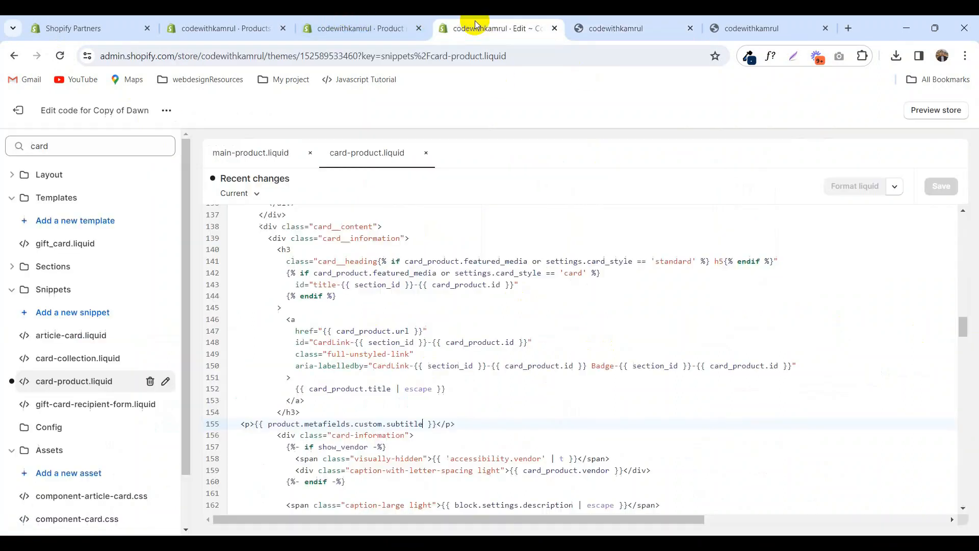
mouse_move(390, 269)
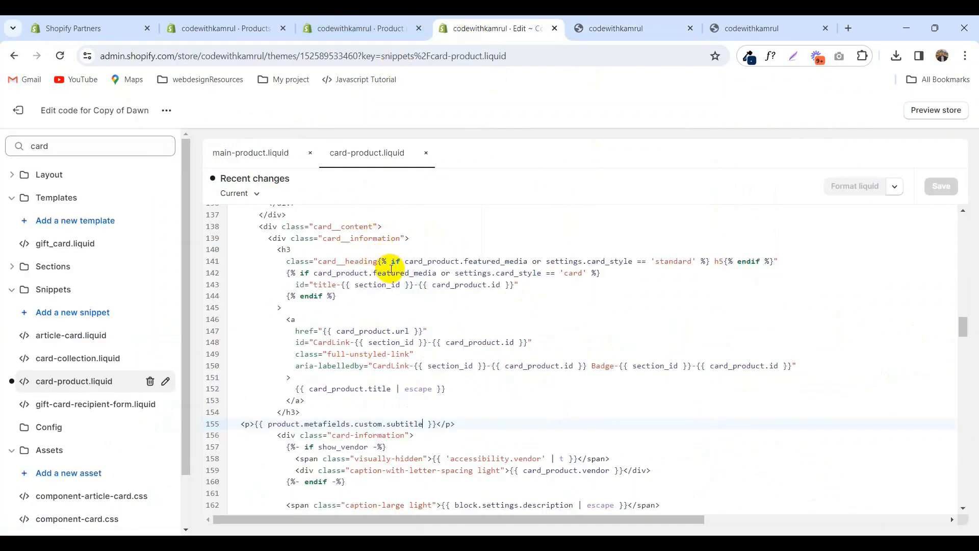
- Change line 155 to output card_product.metafields.custom.subtitle and save card-product.liquid
scroll(up, 3)
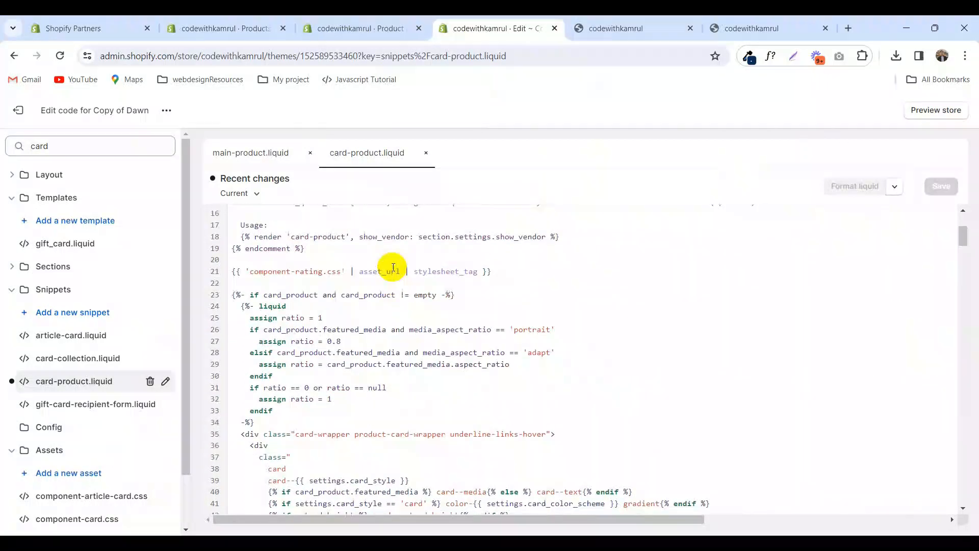
scroll(up, 3)
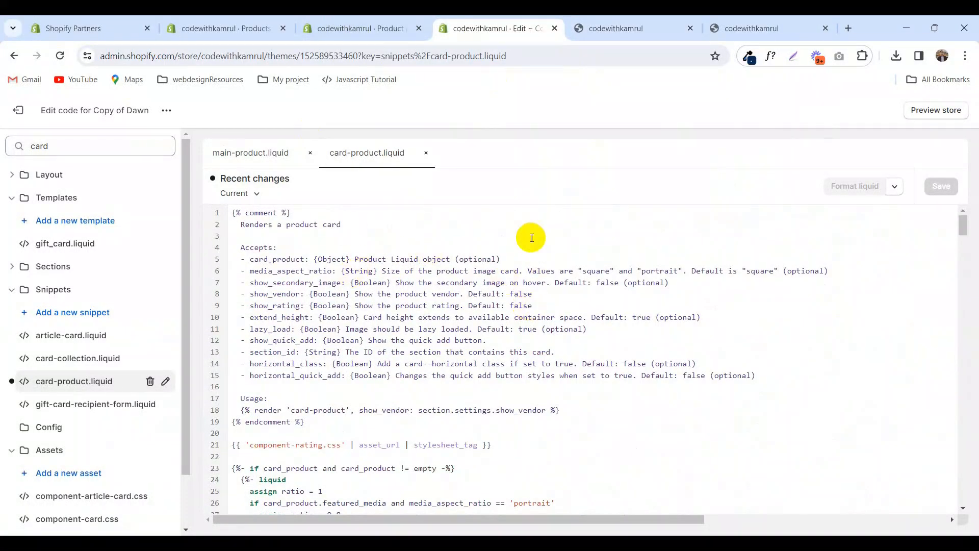
mouse_move(279, 259)
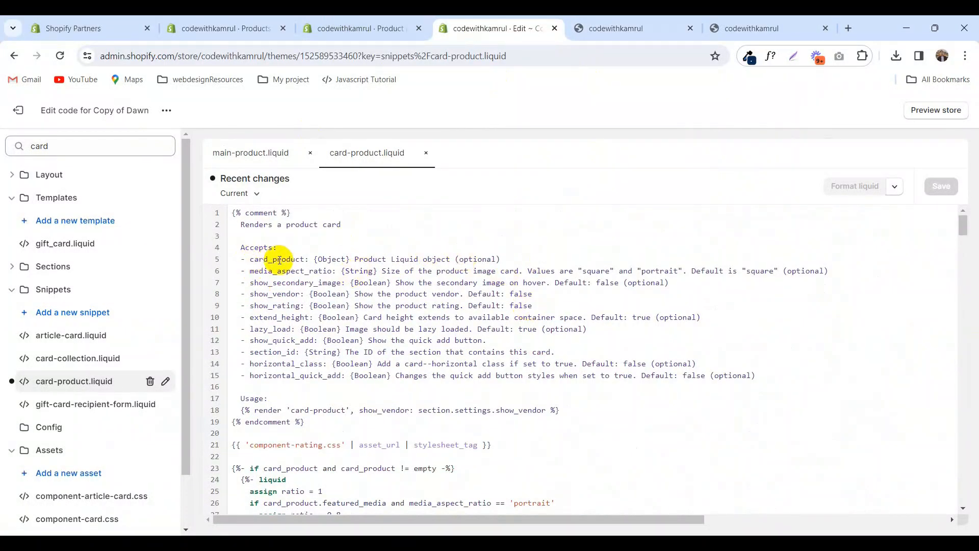
scroll(down, 3)
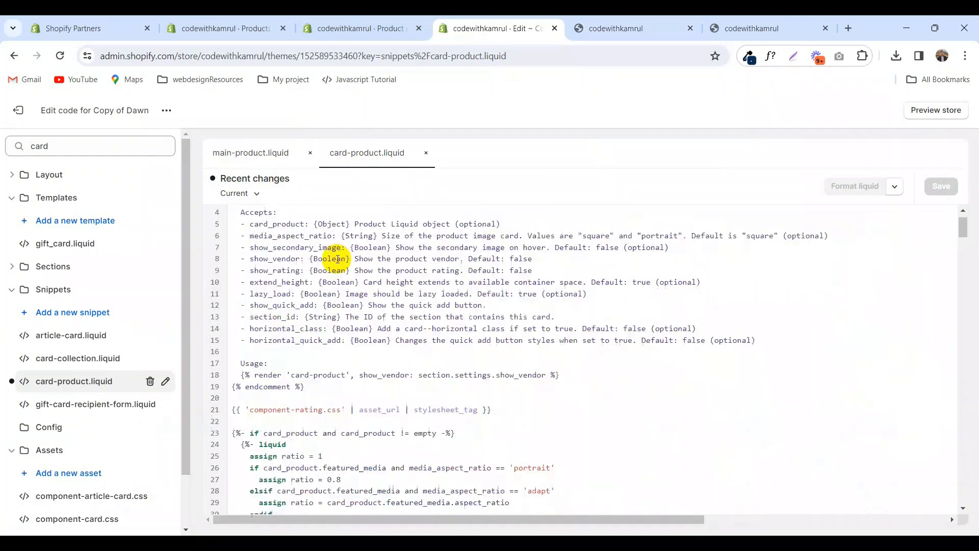
scroll(up, 3)
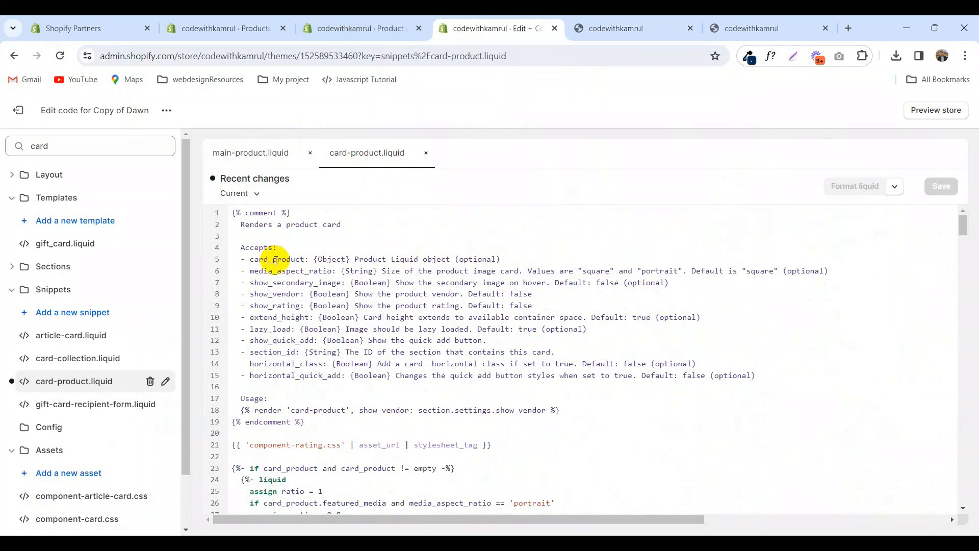
scroll(down, 3)
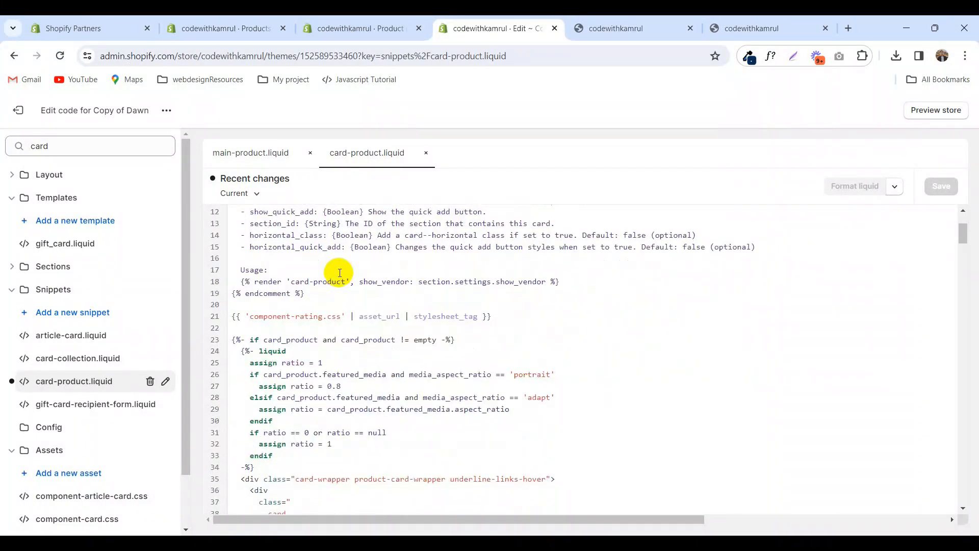
scroll(up, 3)
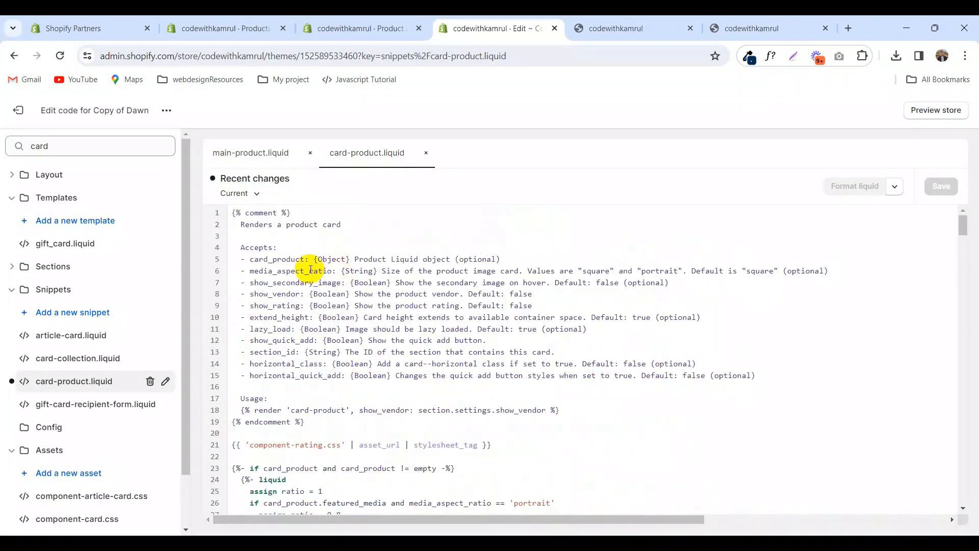
double_click(276, 259)
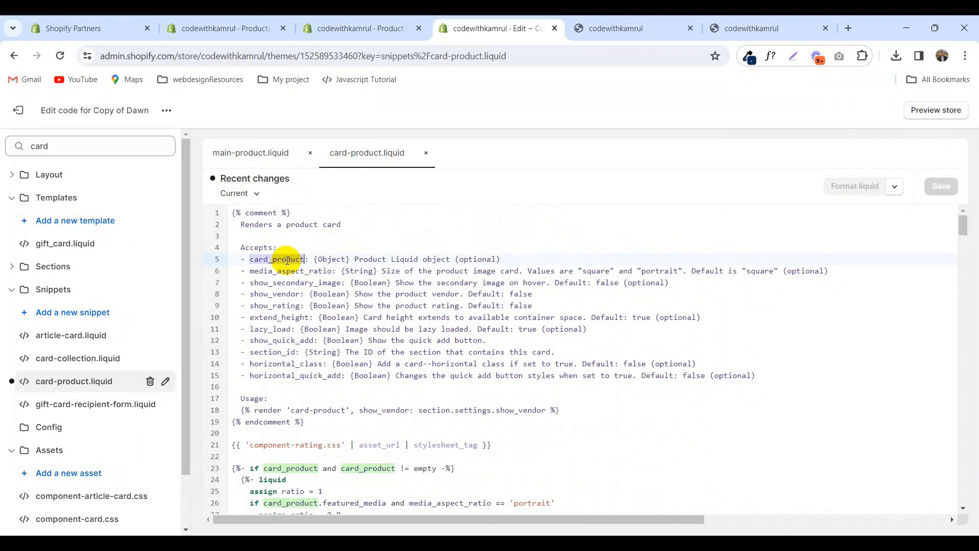
scroll(down, 3)
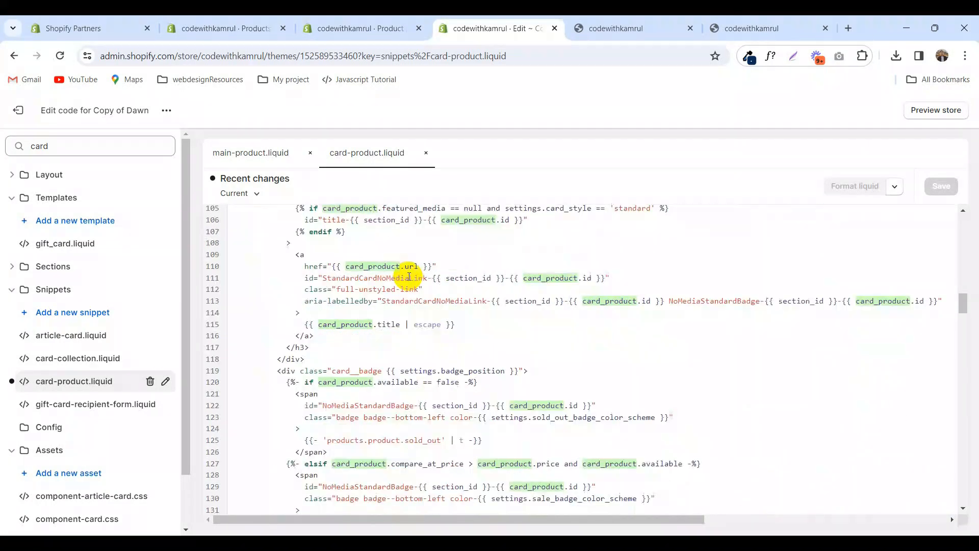
scroll(down, 3)
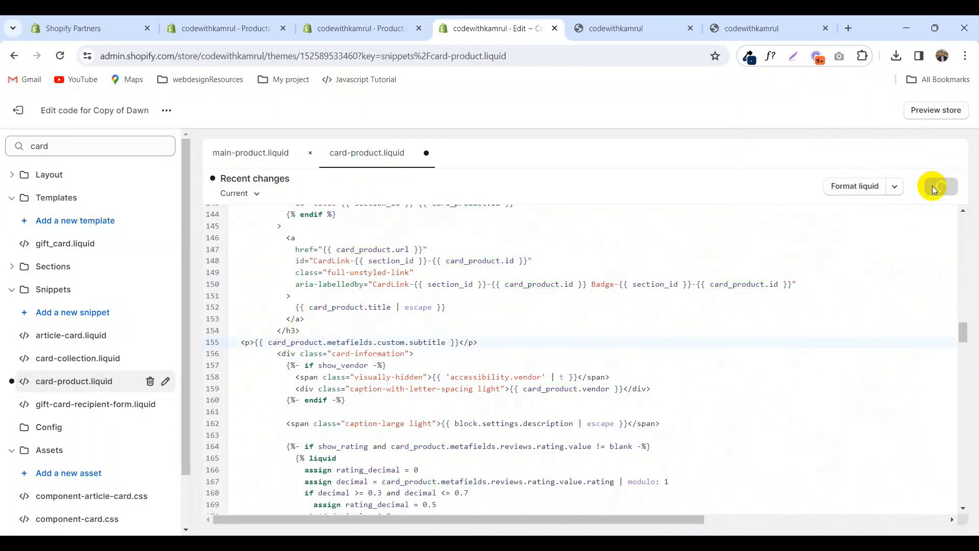
click(632, 28)
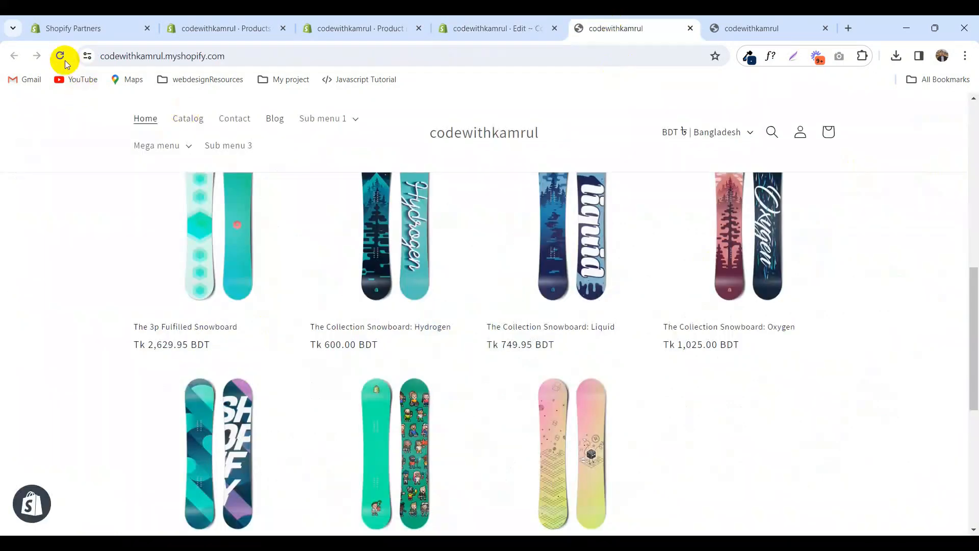
- Reload the storefront grid to see 'subtitle' under The 3p Fulfilled Snowboard's title
click(60, 56)
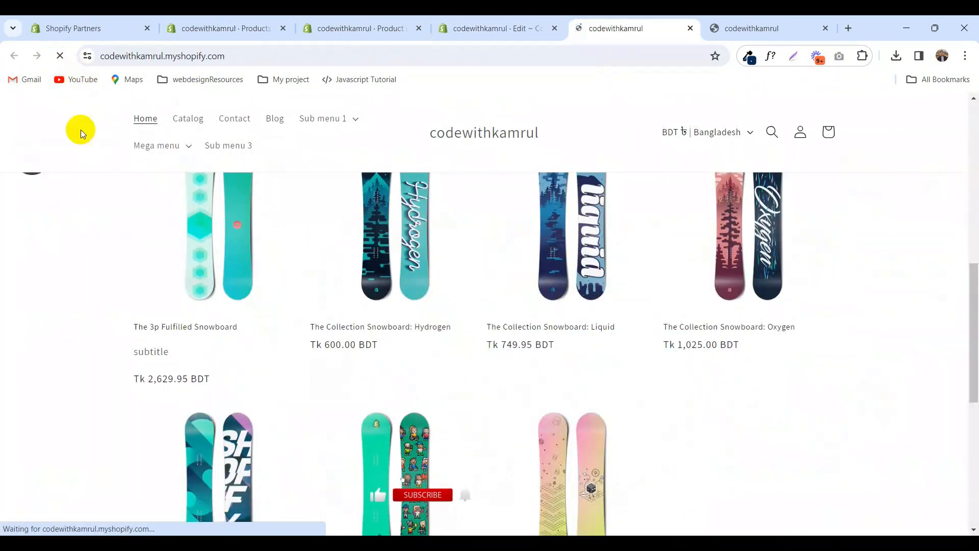
mouse_move(148, 359)
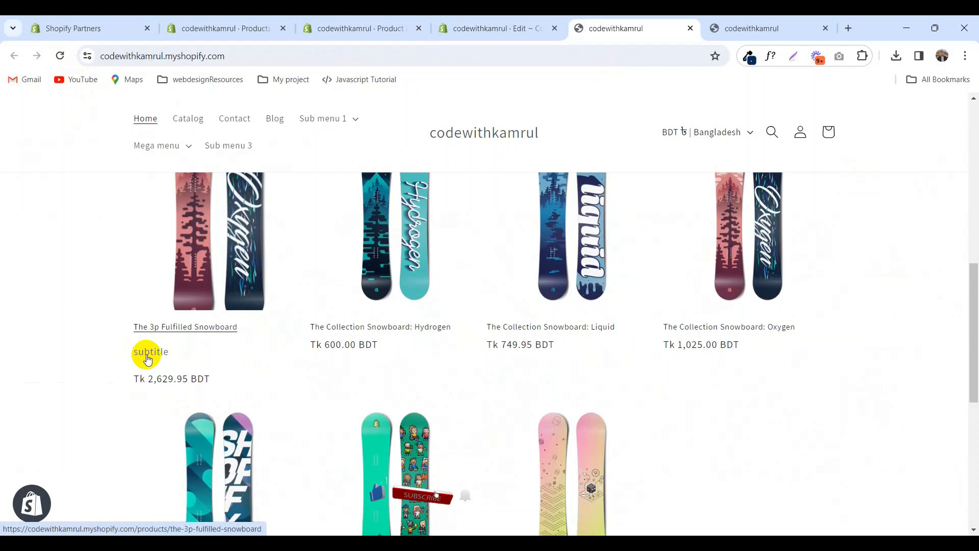
mouse_move(115, 358)
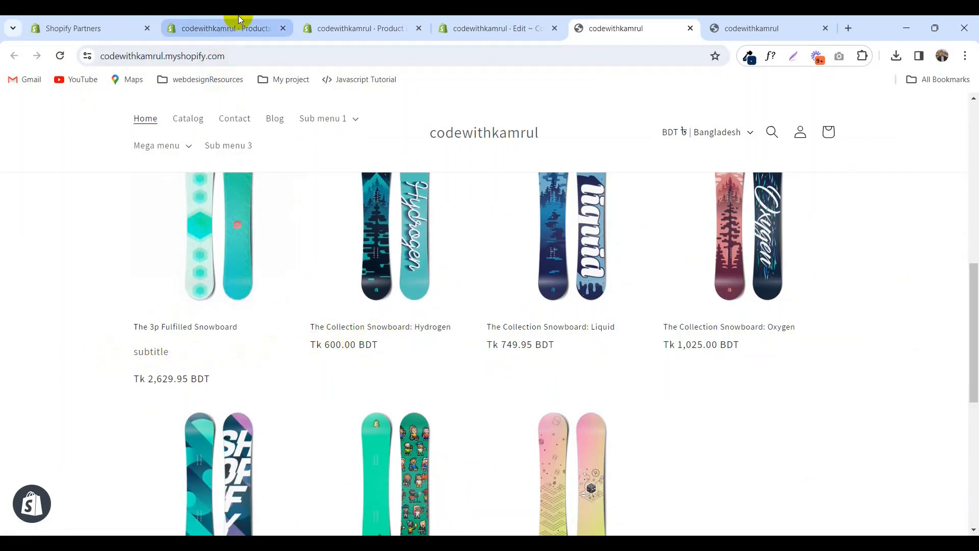
mouse_move(435, 363)
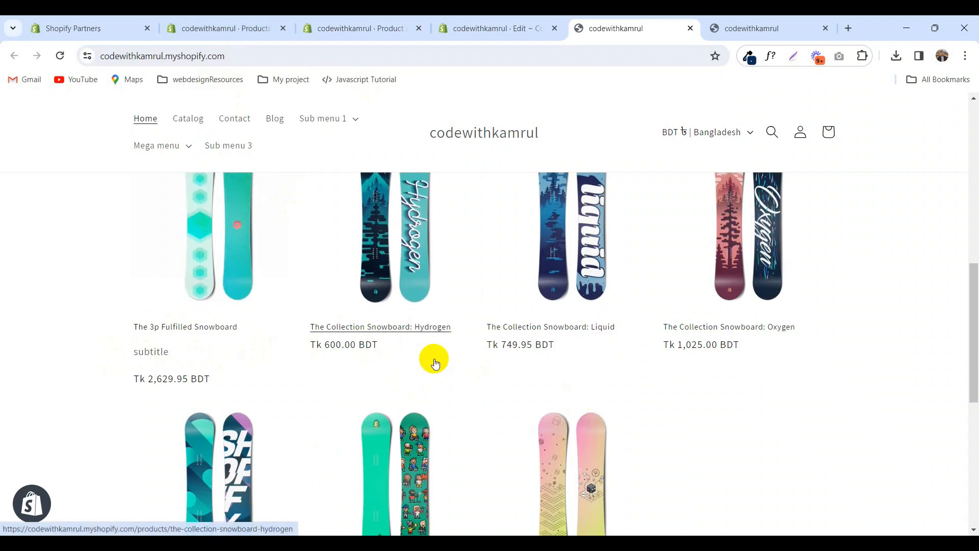
- Review the snowboard's subtitle metafield, view its storefront product page, then reopen theme code options
click(225, 28)
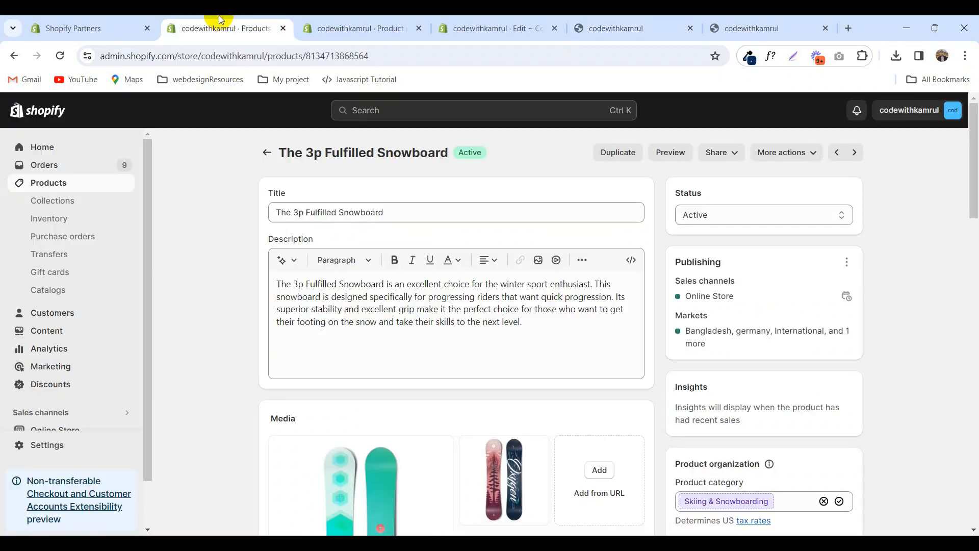
scroll(down, 3)
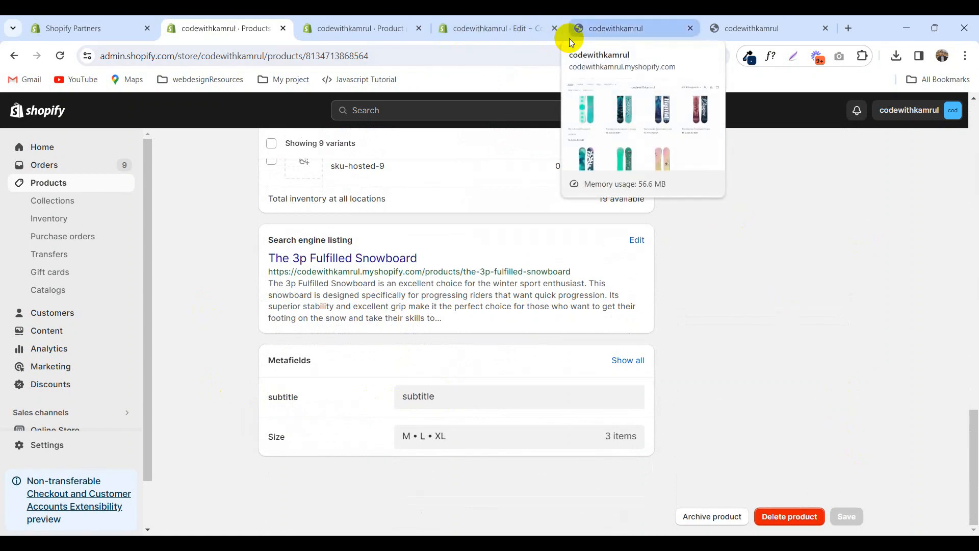
mouse_move(609, 48)
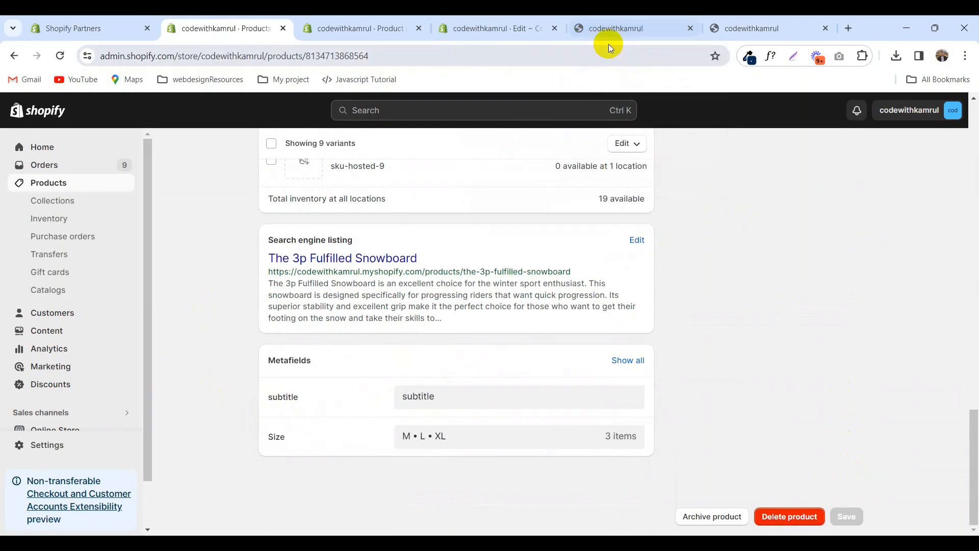
click(624, 29)
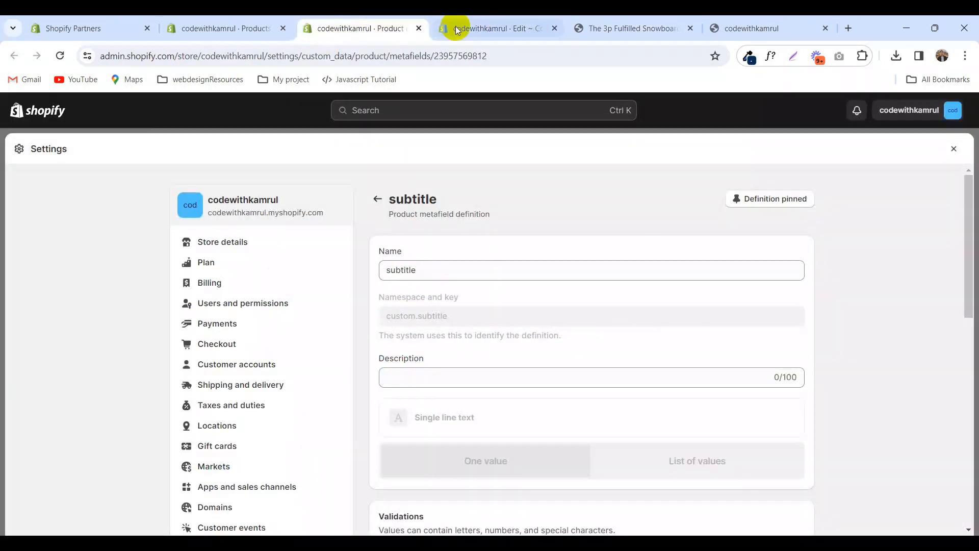
click(631, 29)
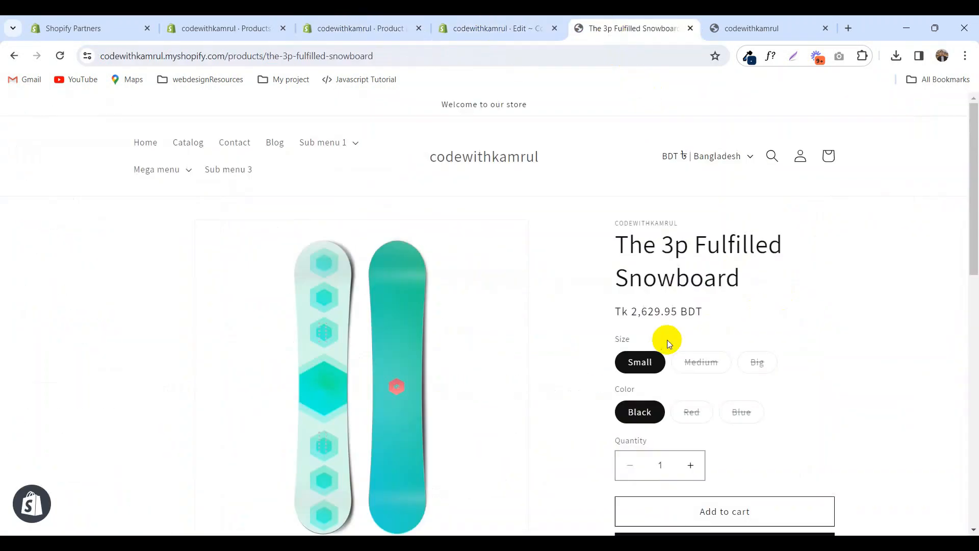
click(493, 28)
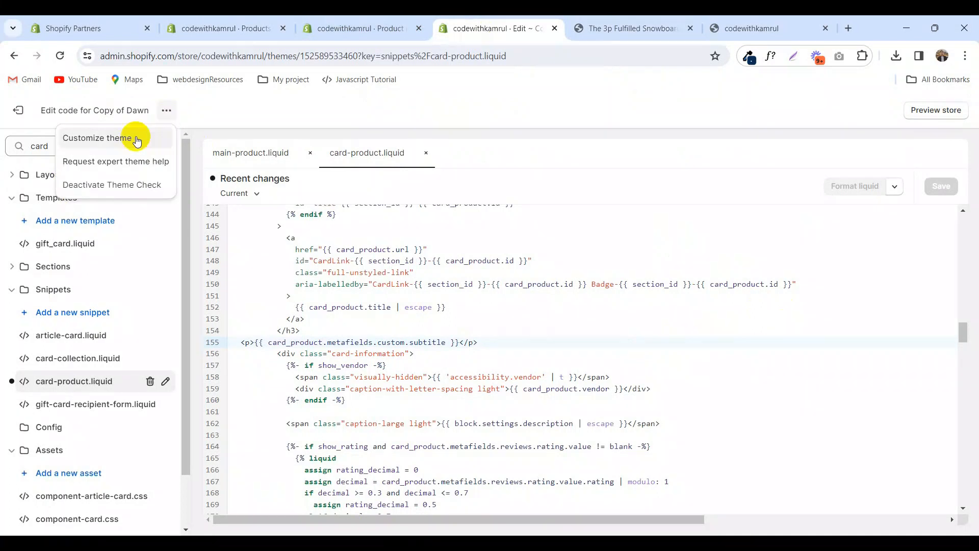
- Open the Copy of Dawn customizer and select the Products > Default product template
click(97, 138)
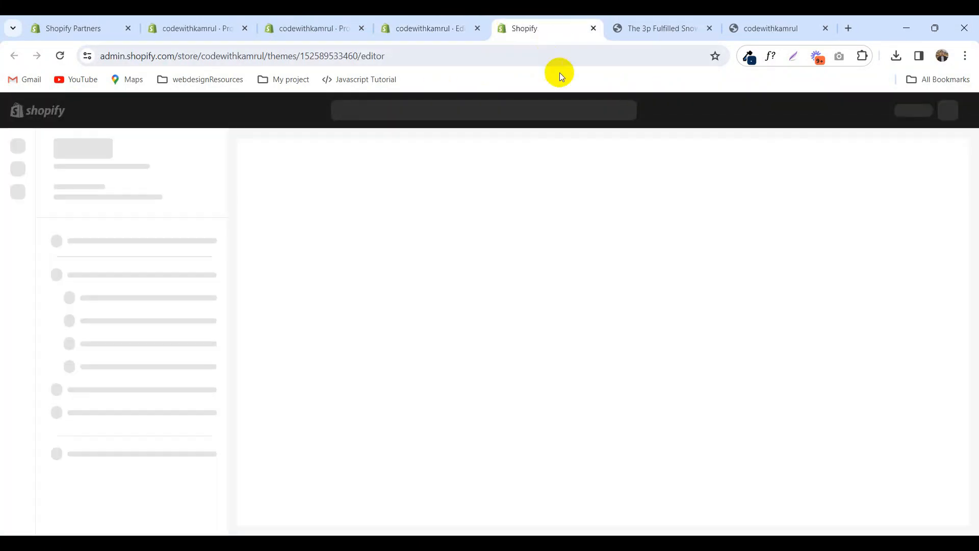
mouse_move(657, 219)
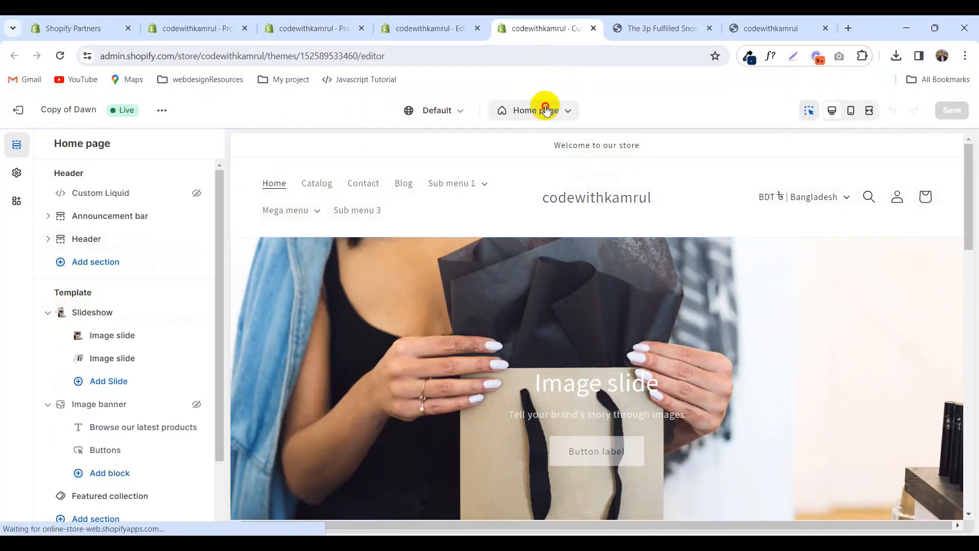
click(534, 110)
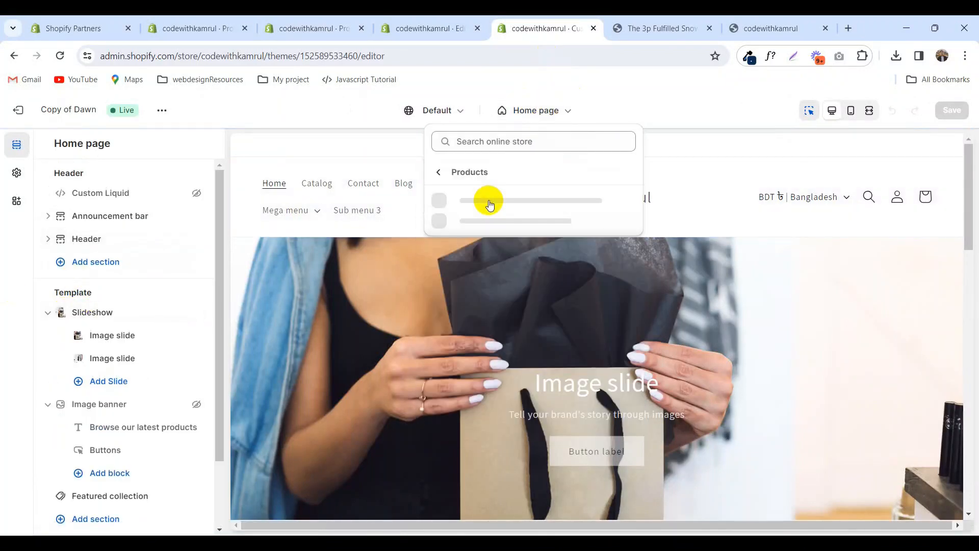
click(490, 200)
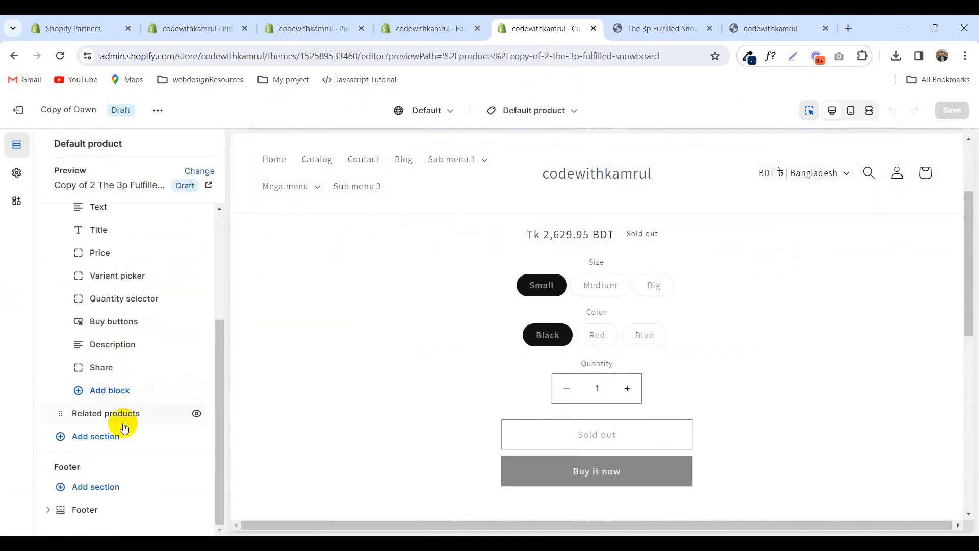
- Add a Text block linked to the subtitle metafield below Title, and save the template
click(109, 390)
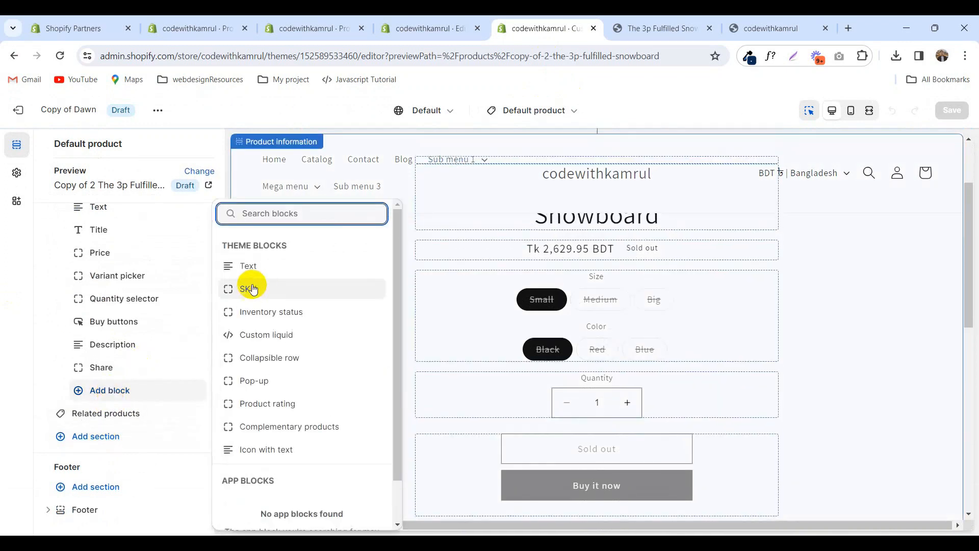
click(248, 265)
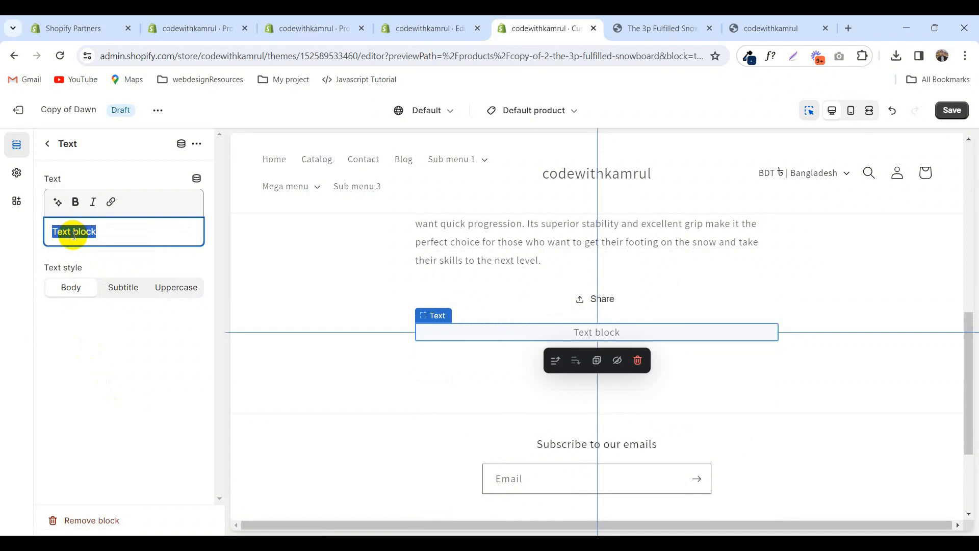
click(197, 179)
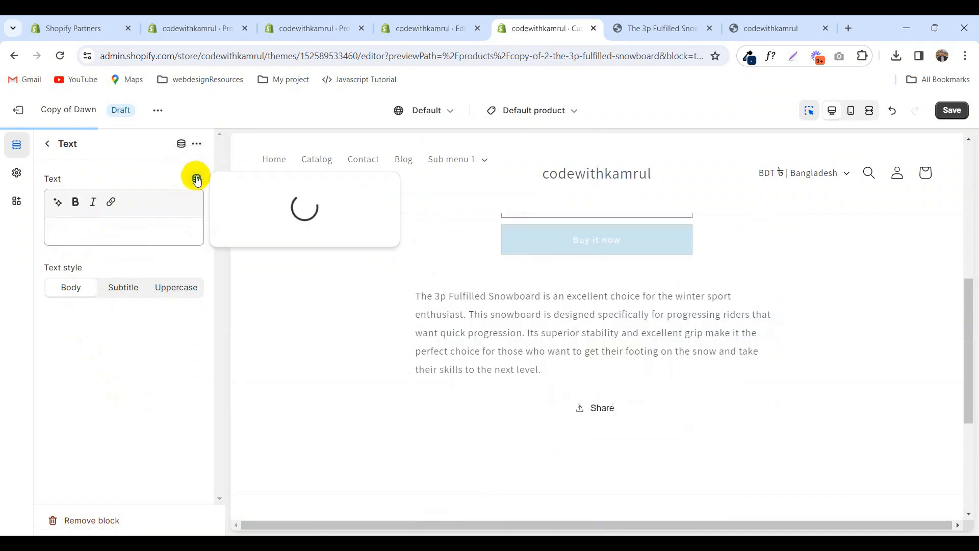
click(195, 178)
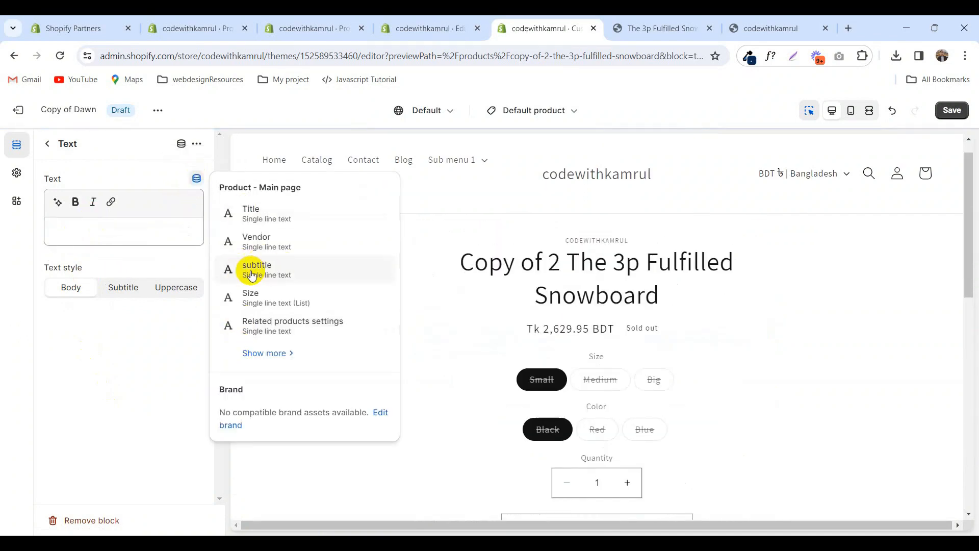
click(256, 270)
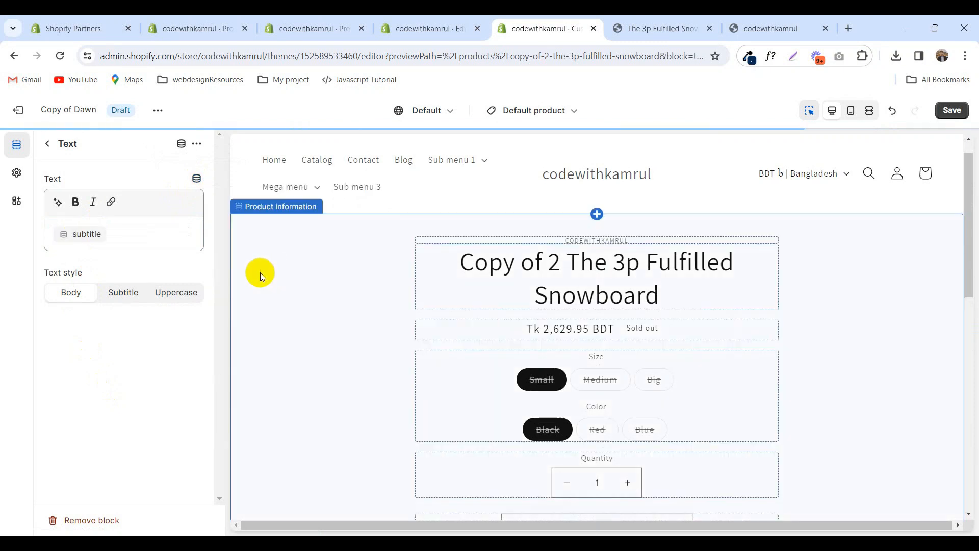
click(47, 144)
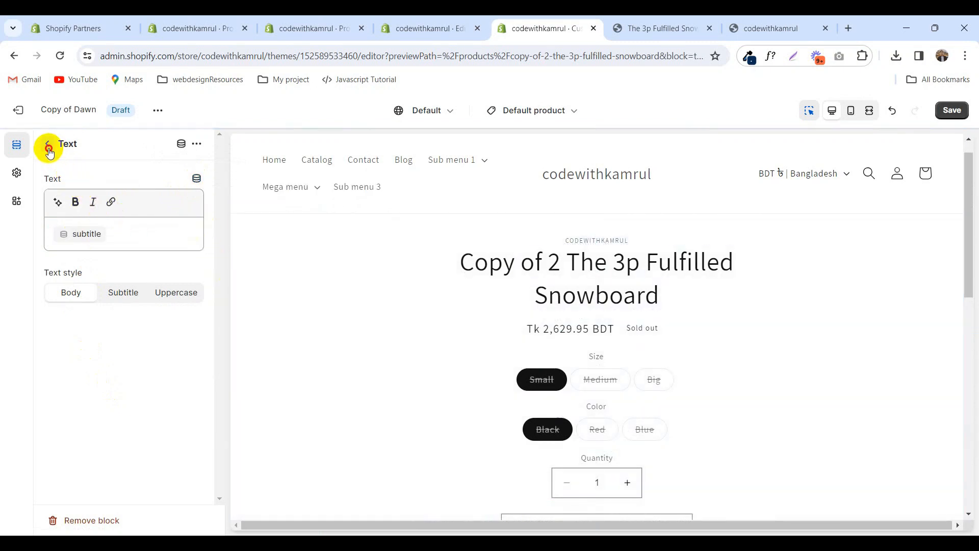
click(49, 153)
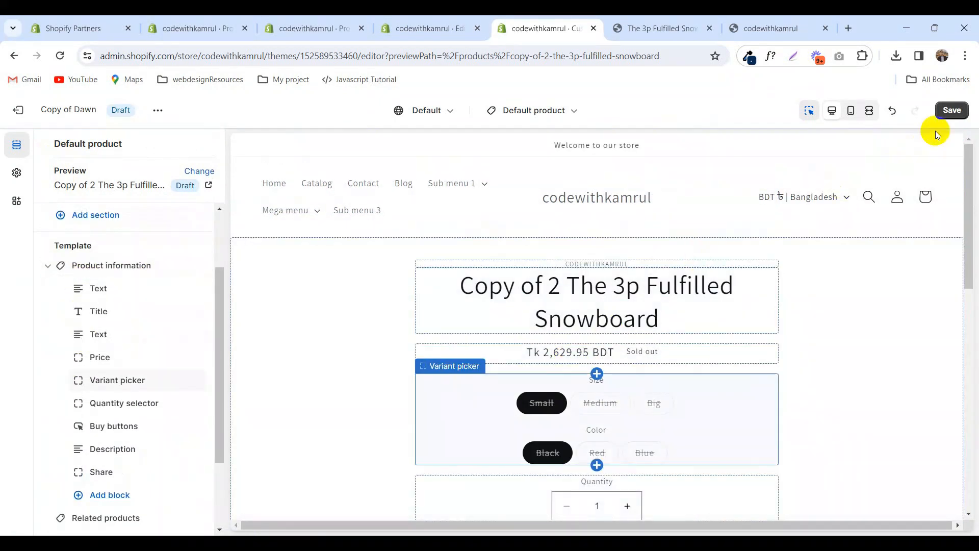
click(951, 110)
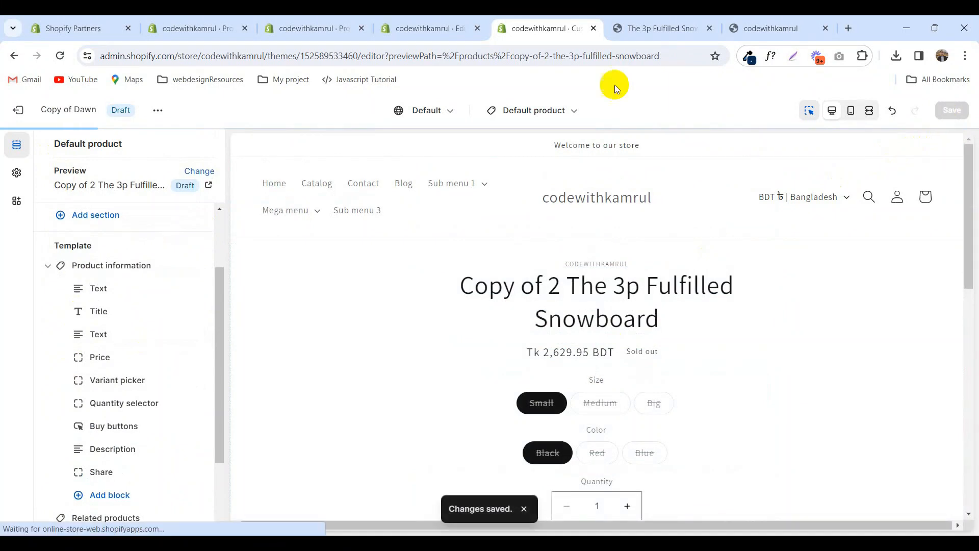
click(659, 28)
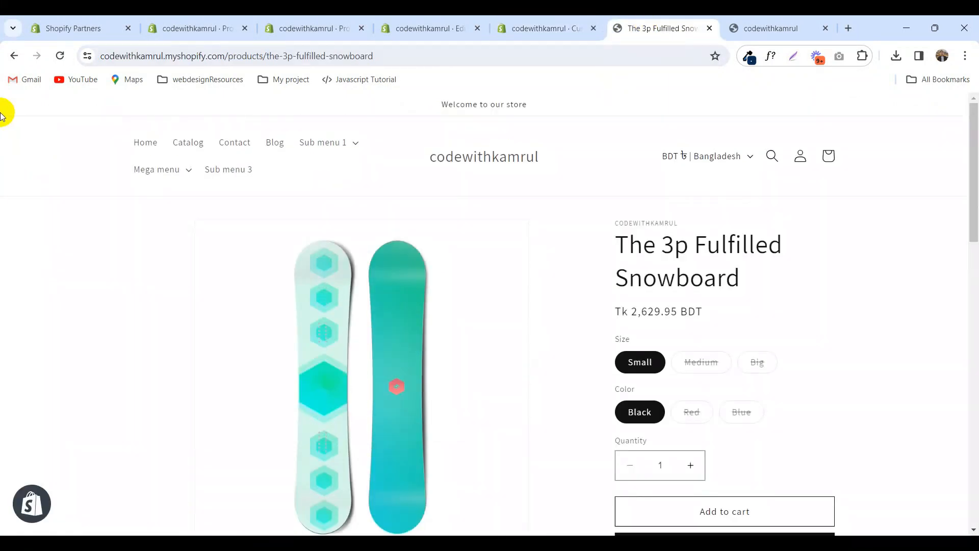
- Reload The 3p Fulfilled Snowboard's product page to show 'subtitle' beneath its title
click(59, 56)
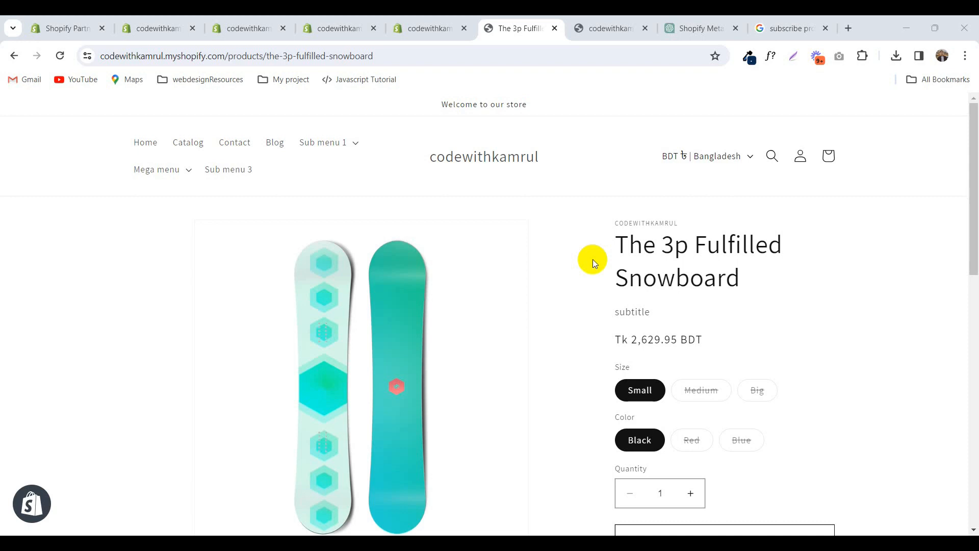
mouse_move(595, 288)
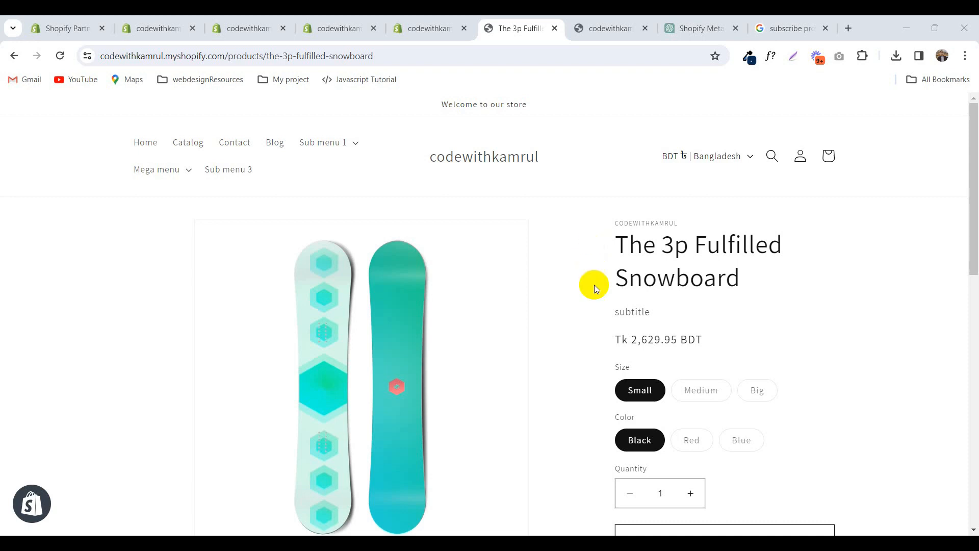